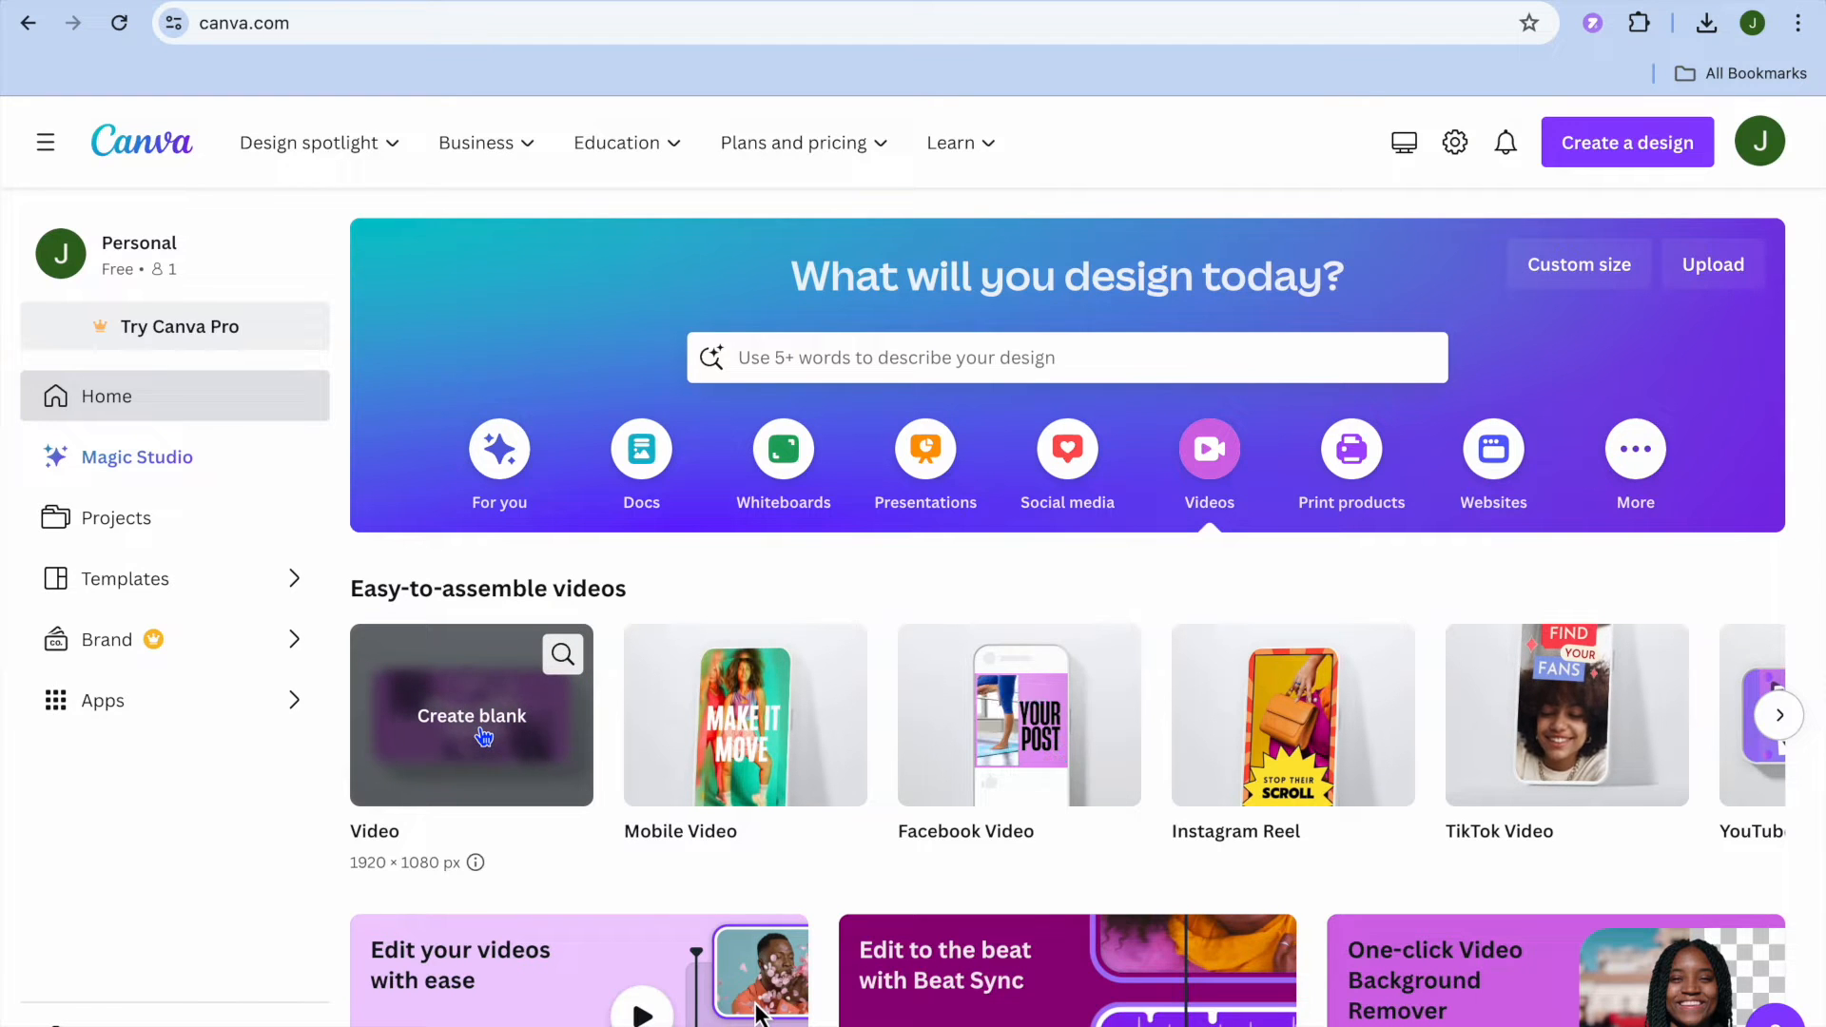
pyautogui.moveTo(746, 715)
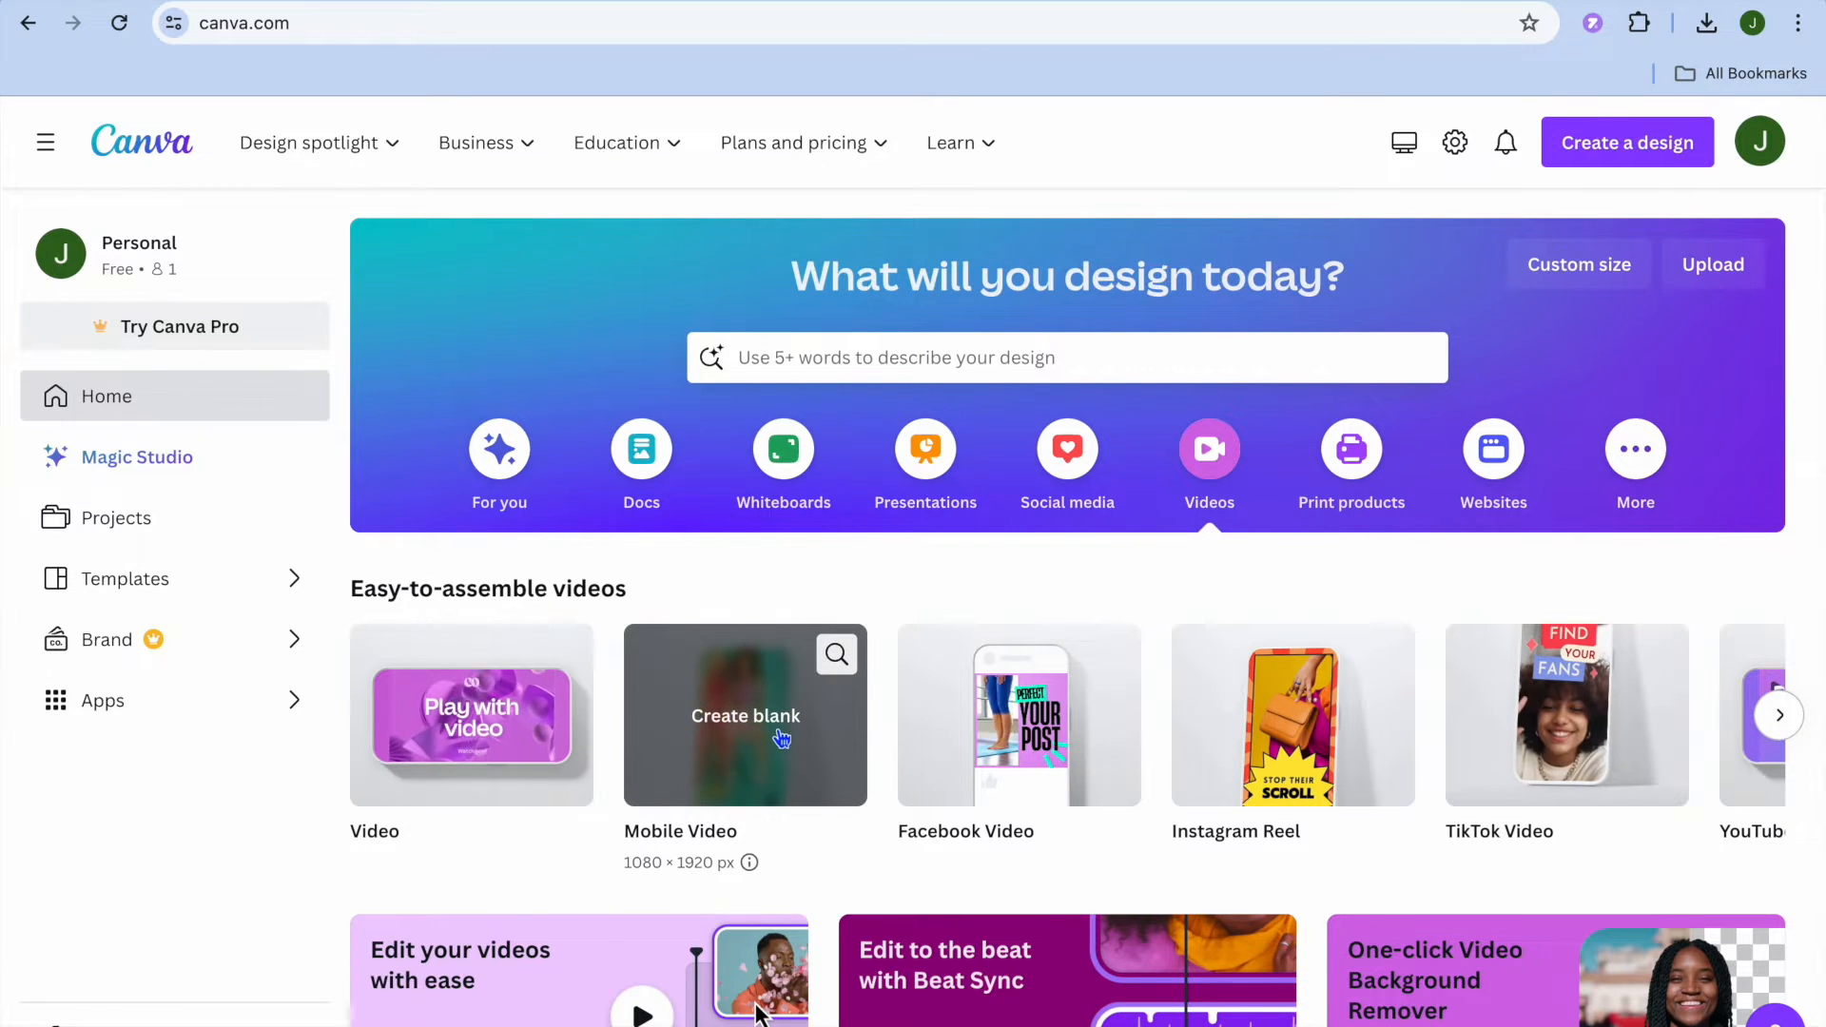
pyautogui.moveTo(1072, 757)
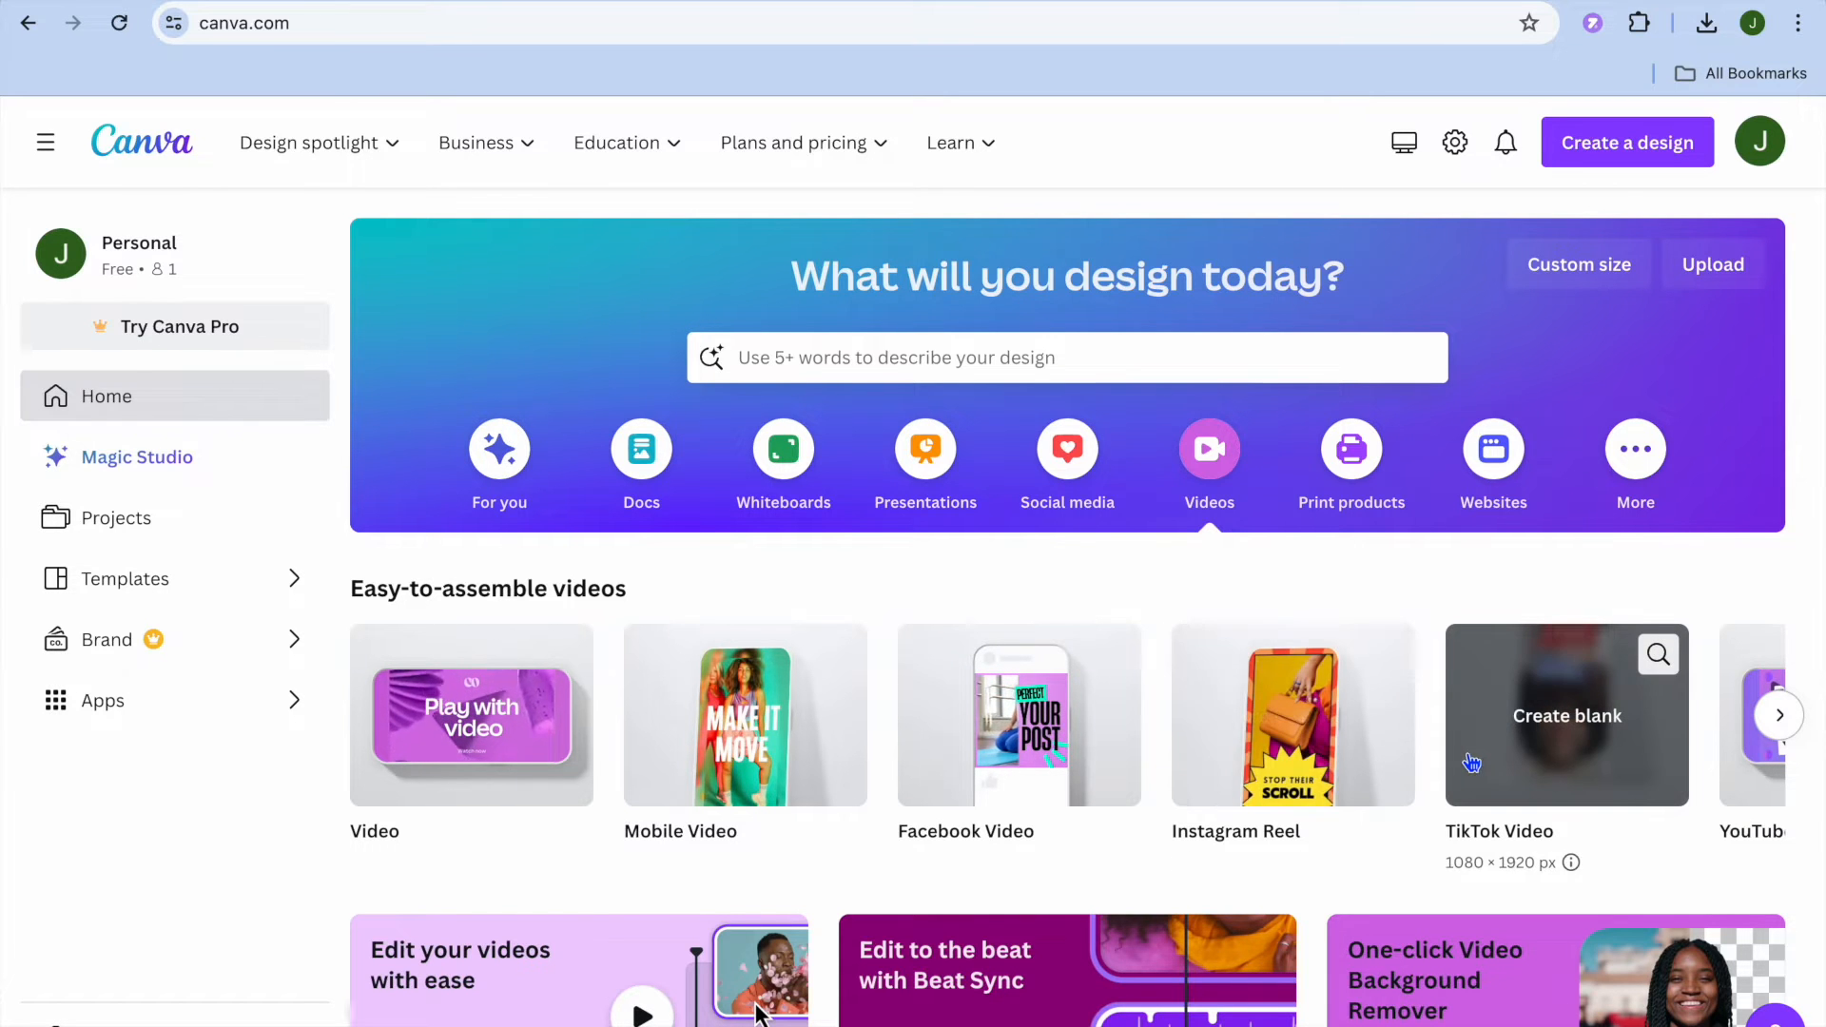
pyautogui.moveTo(571, 466)
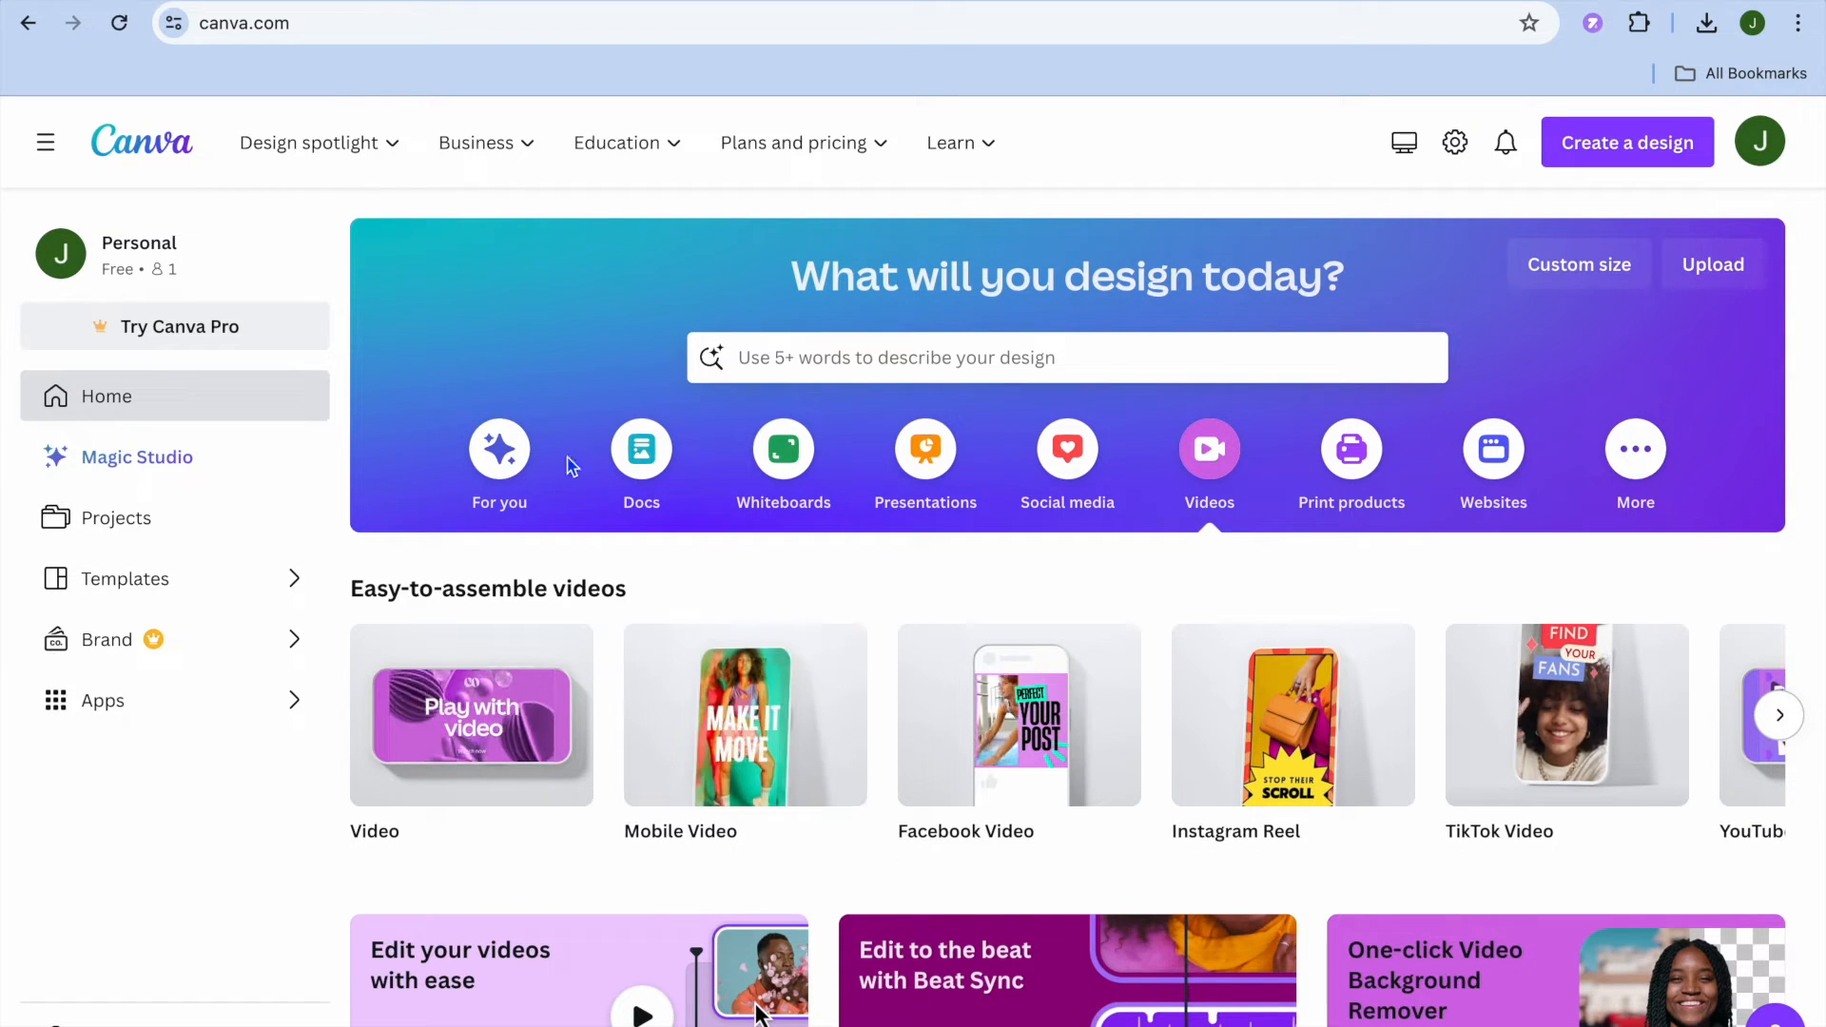
# Step: Create a blank video design and show the Elements library with recent clips
pyautogui.click(471, 716)
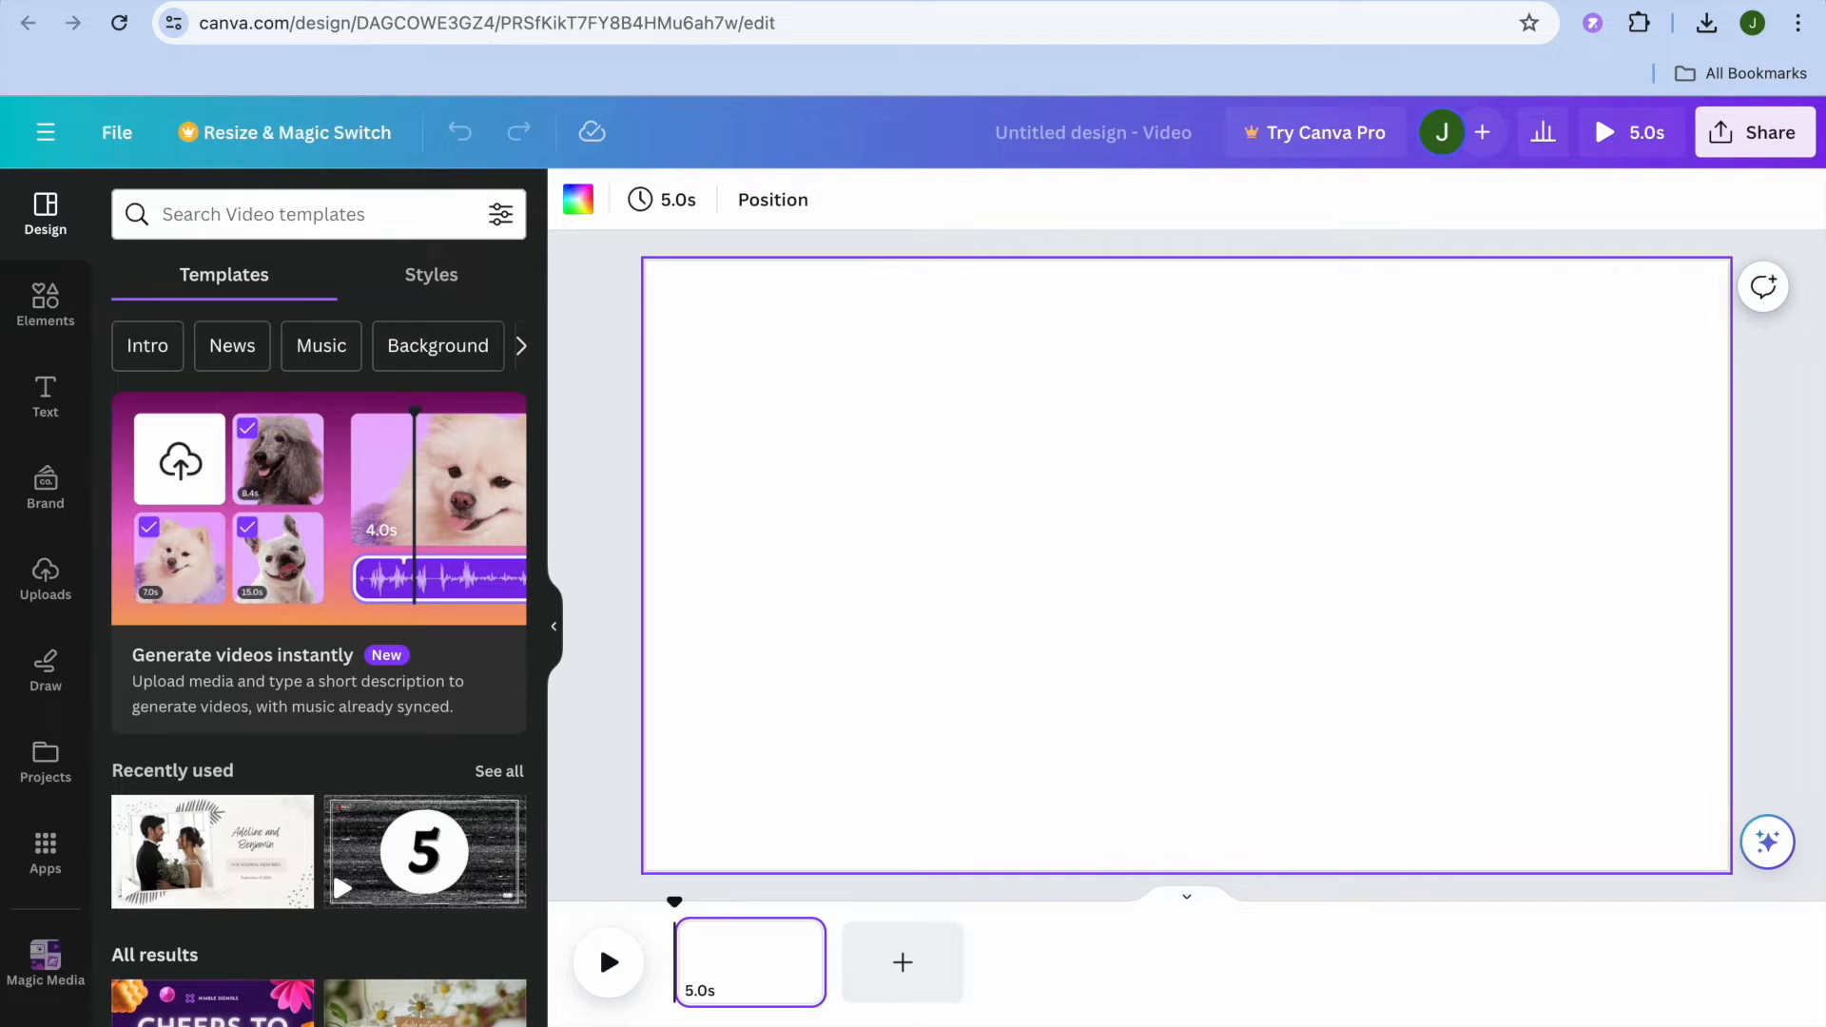
pyautogui.moveTo(662, 384)
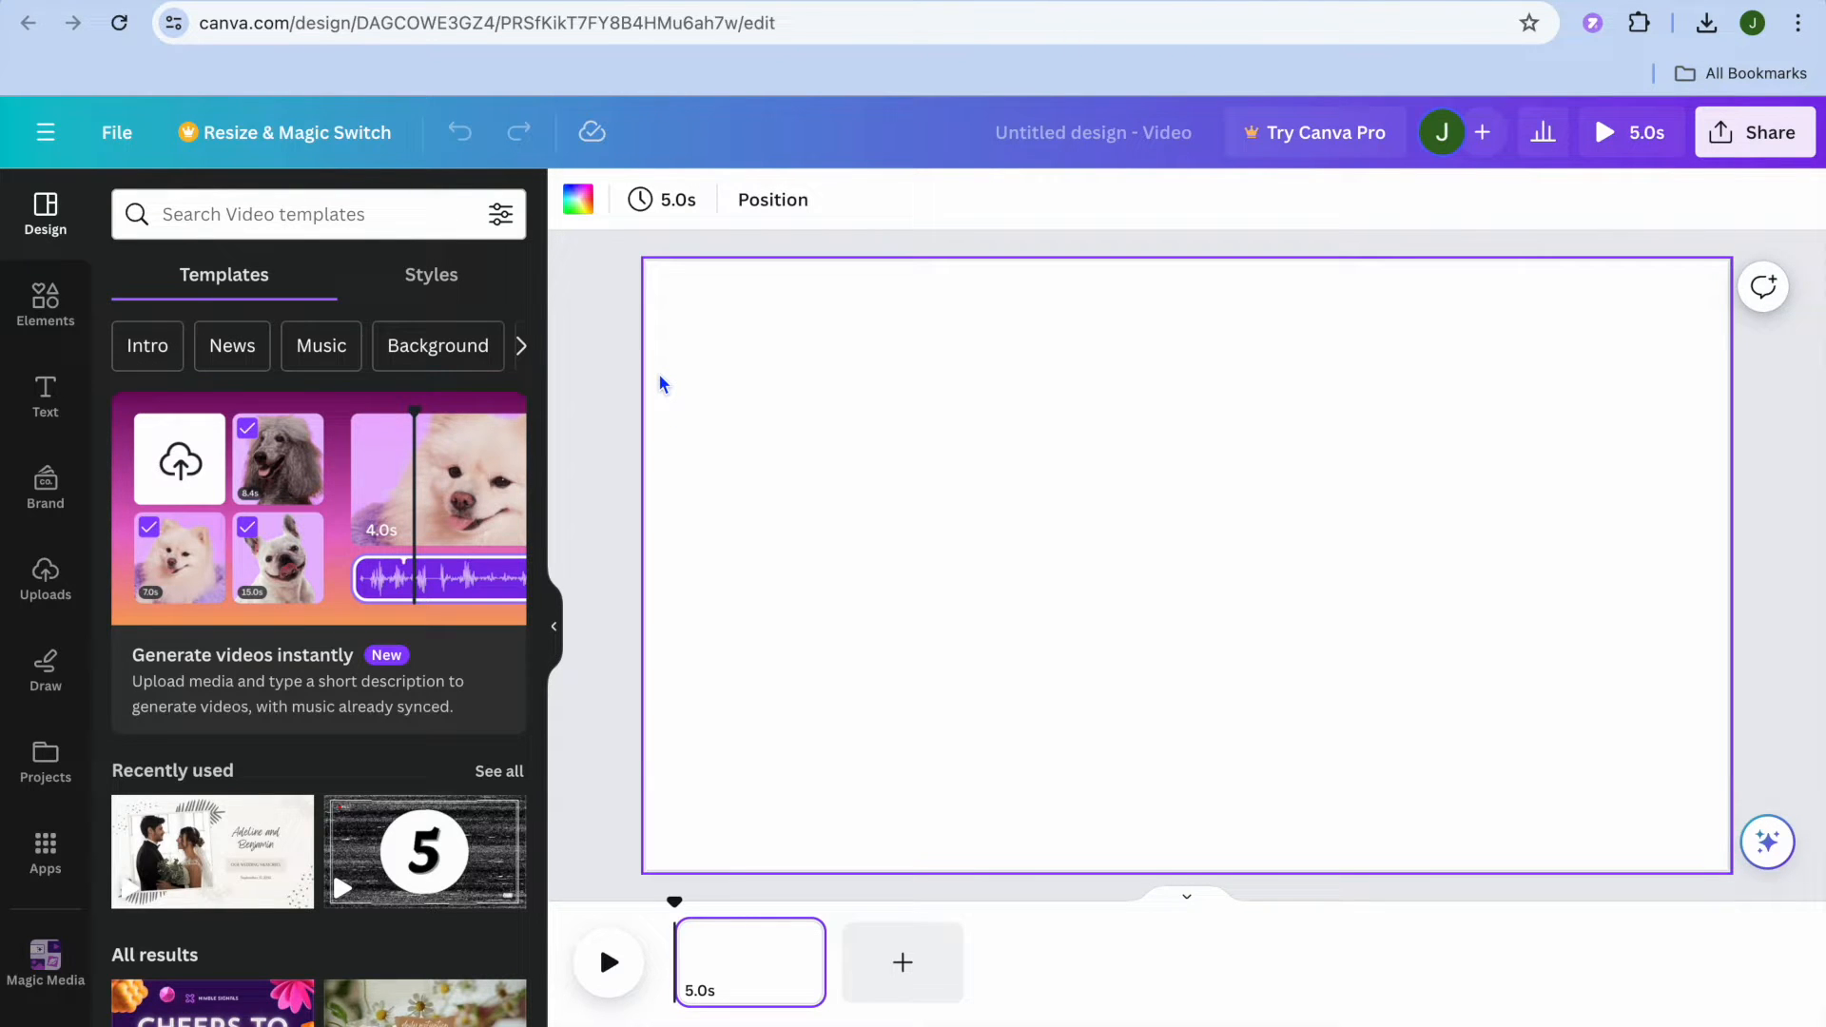
pyautogui.moveTo(160, 388)
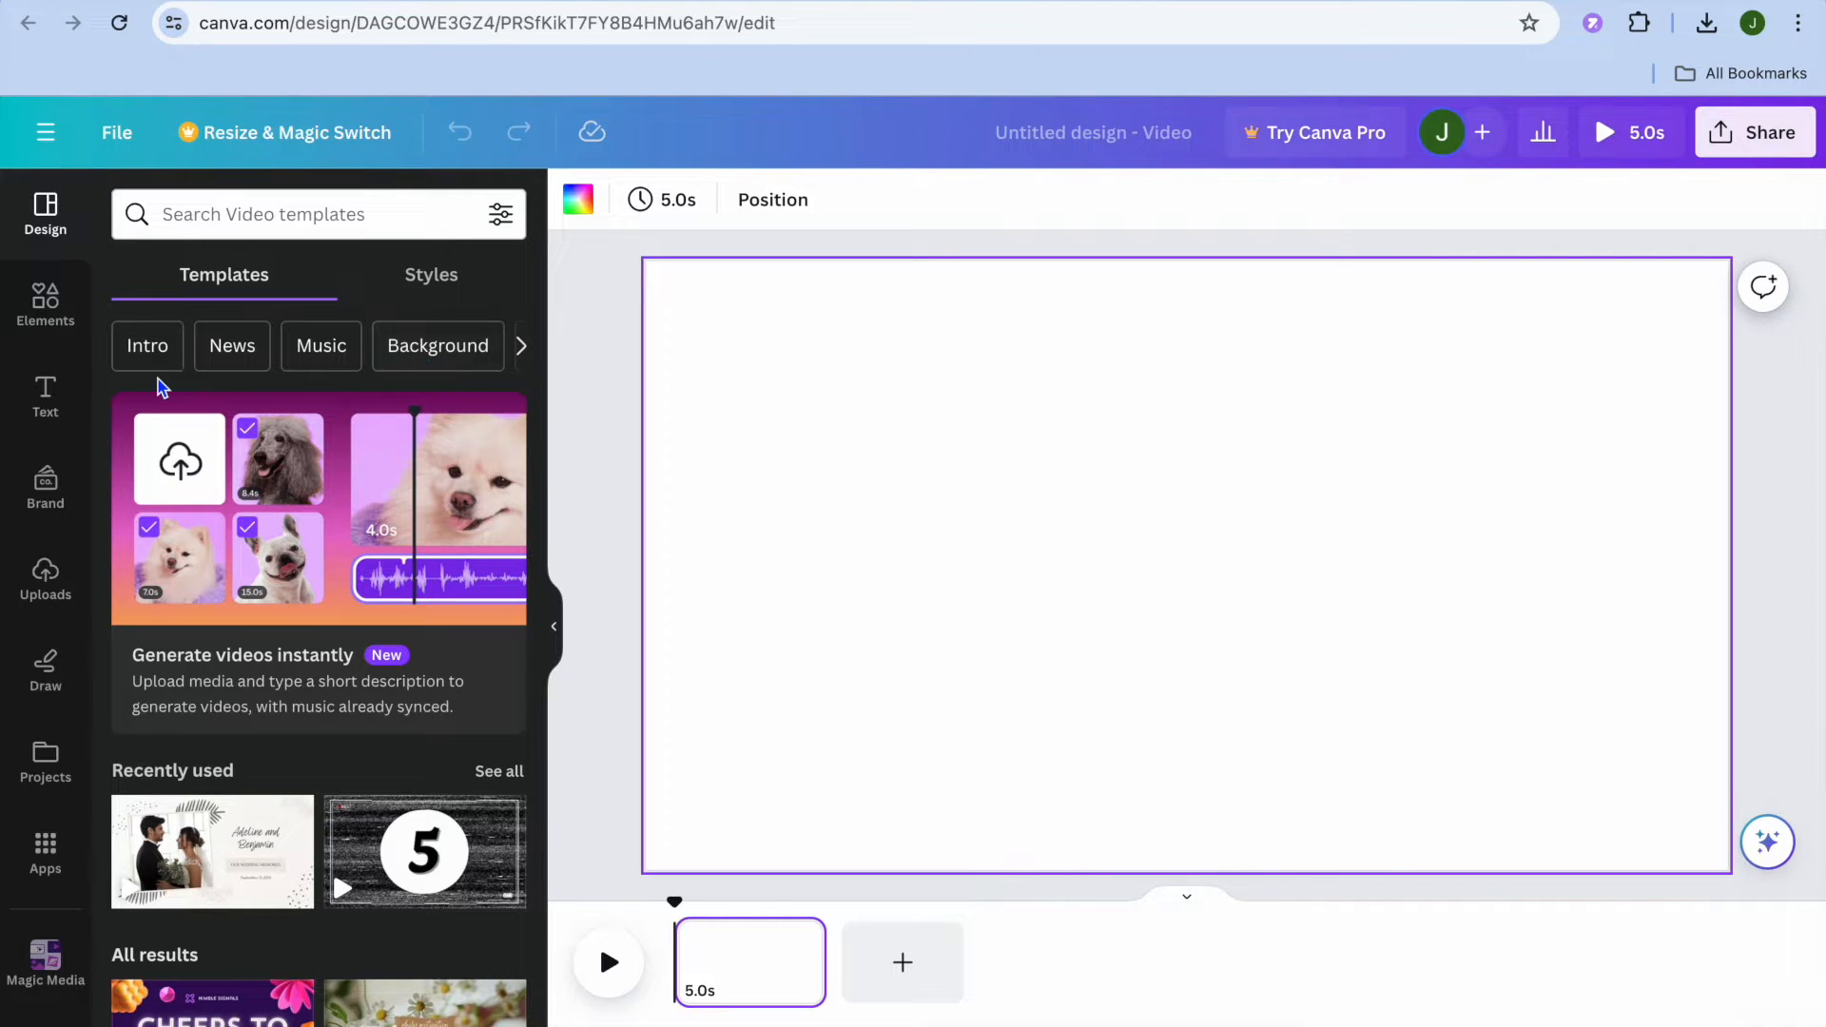
pyautogui.click(44, 305)
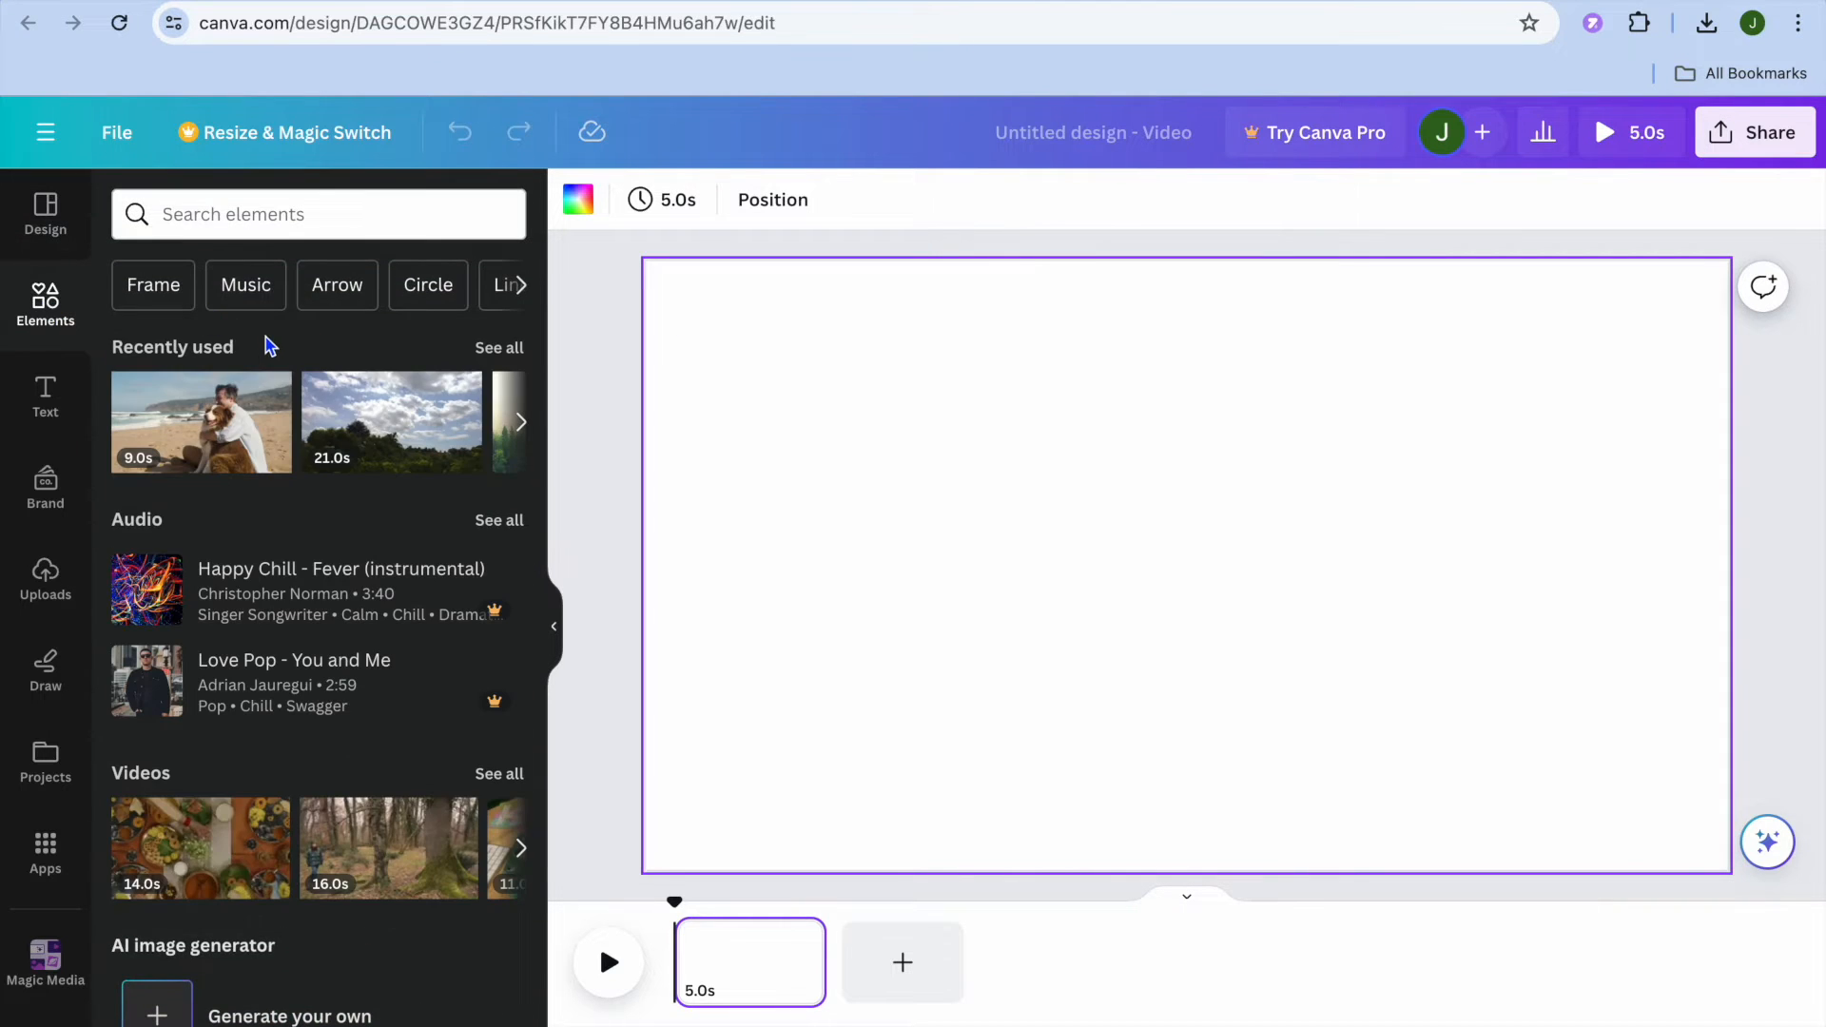
pyautogui.moveTo(222, 425)
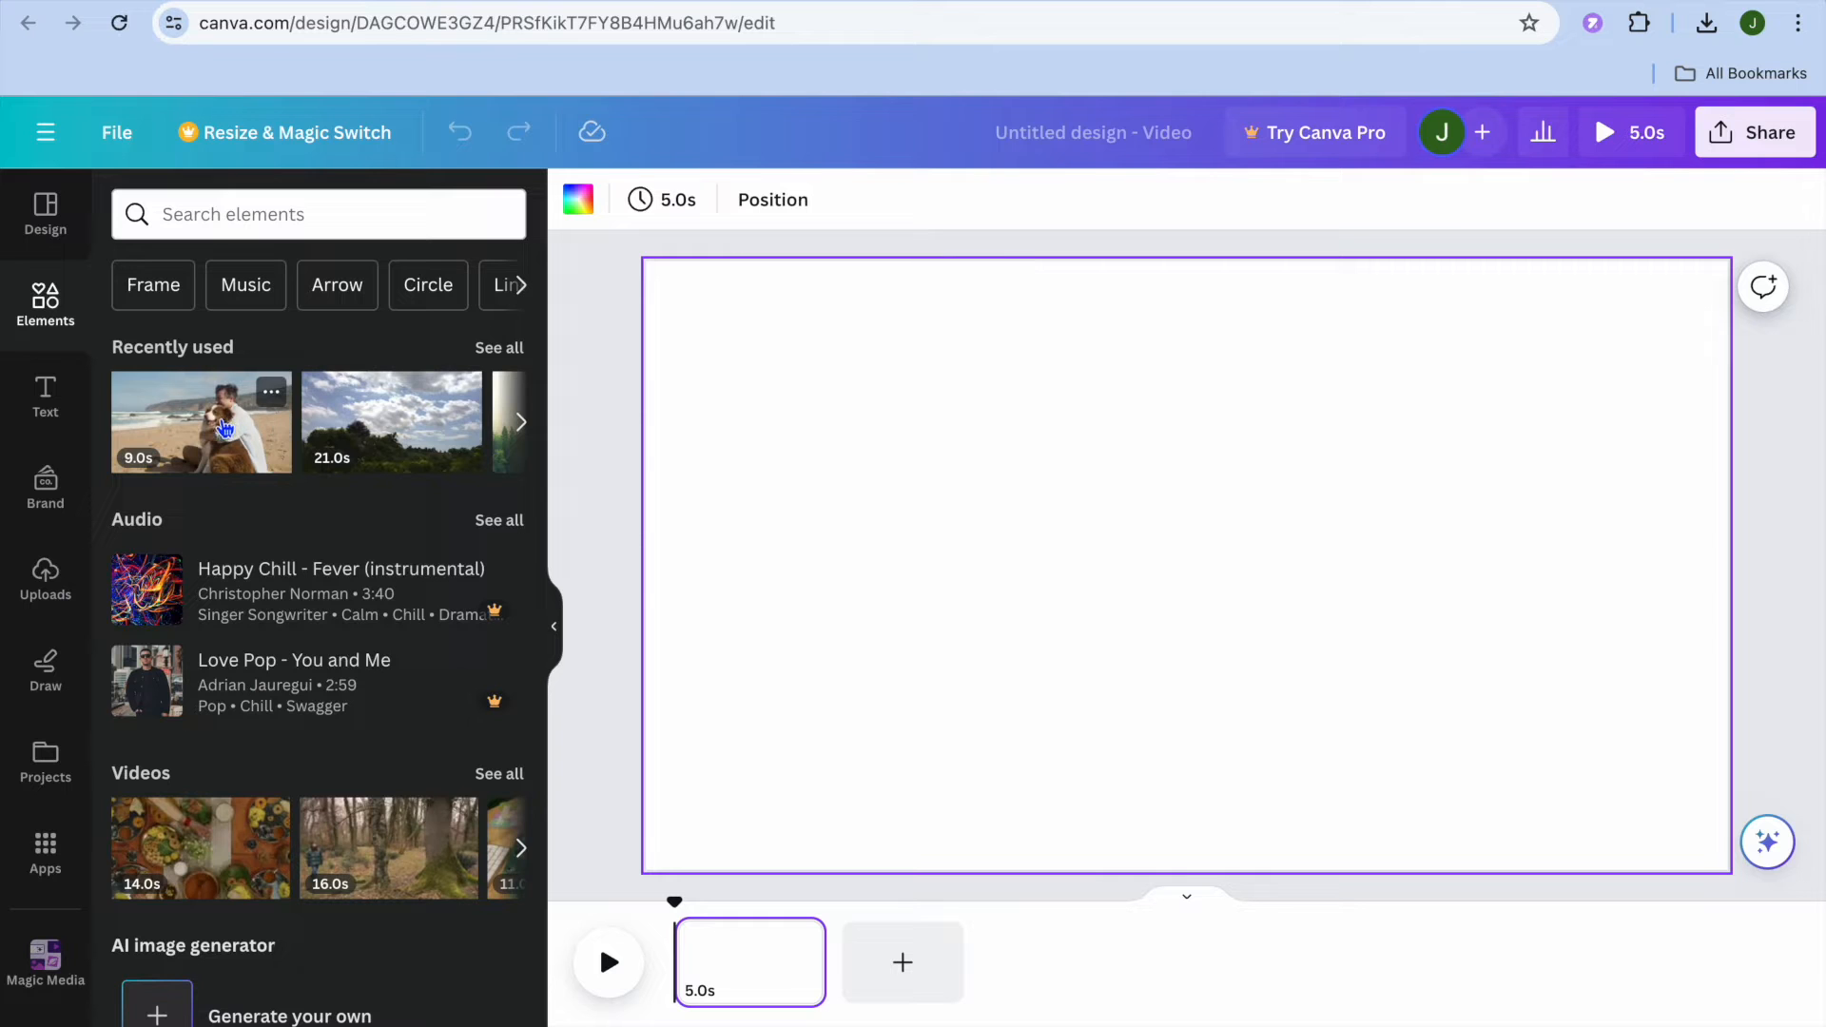
pyautogui.moveTo(361, 421)
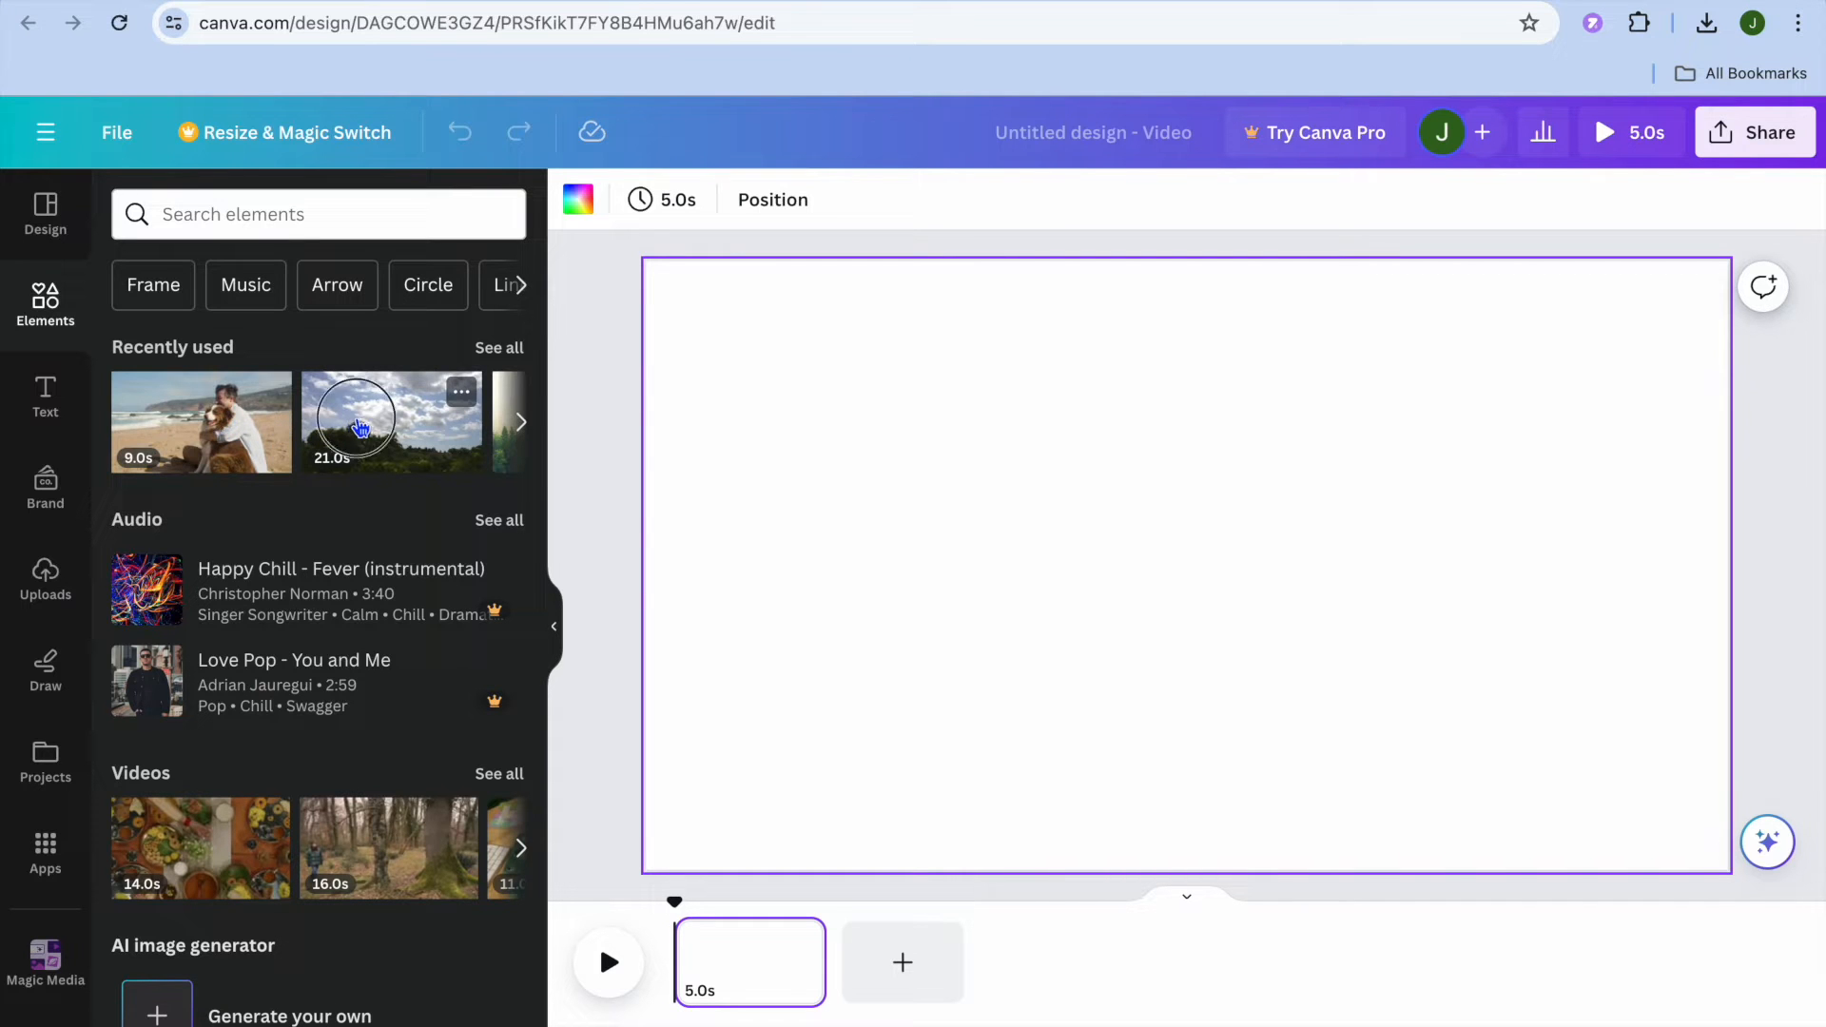
# Step: Add the 21-second cloudy-sky clip and set it as the page's video background
pyautogui.click(391, 421)
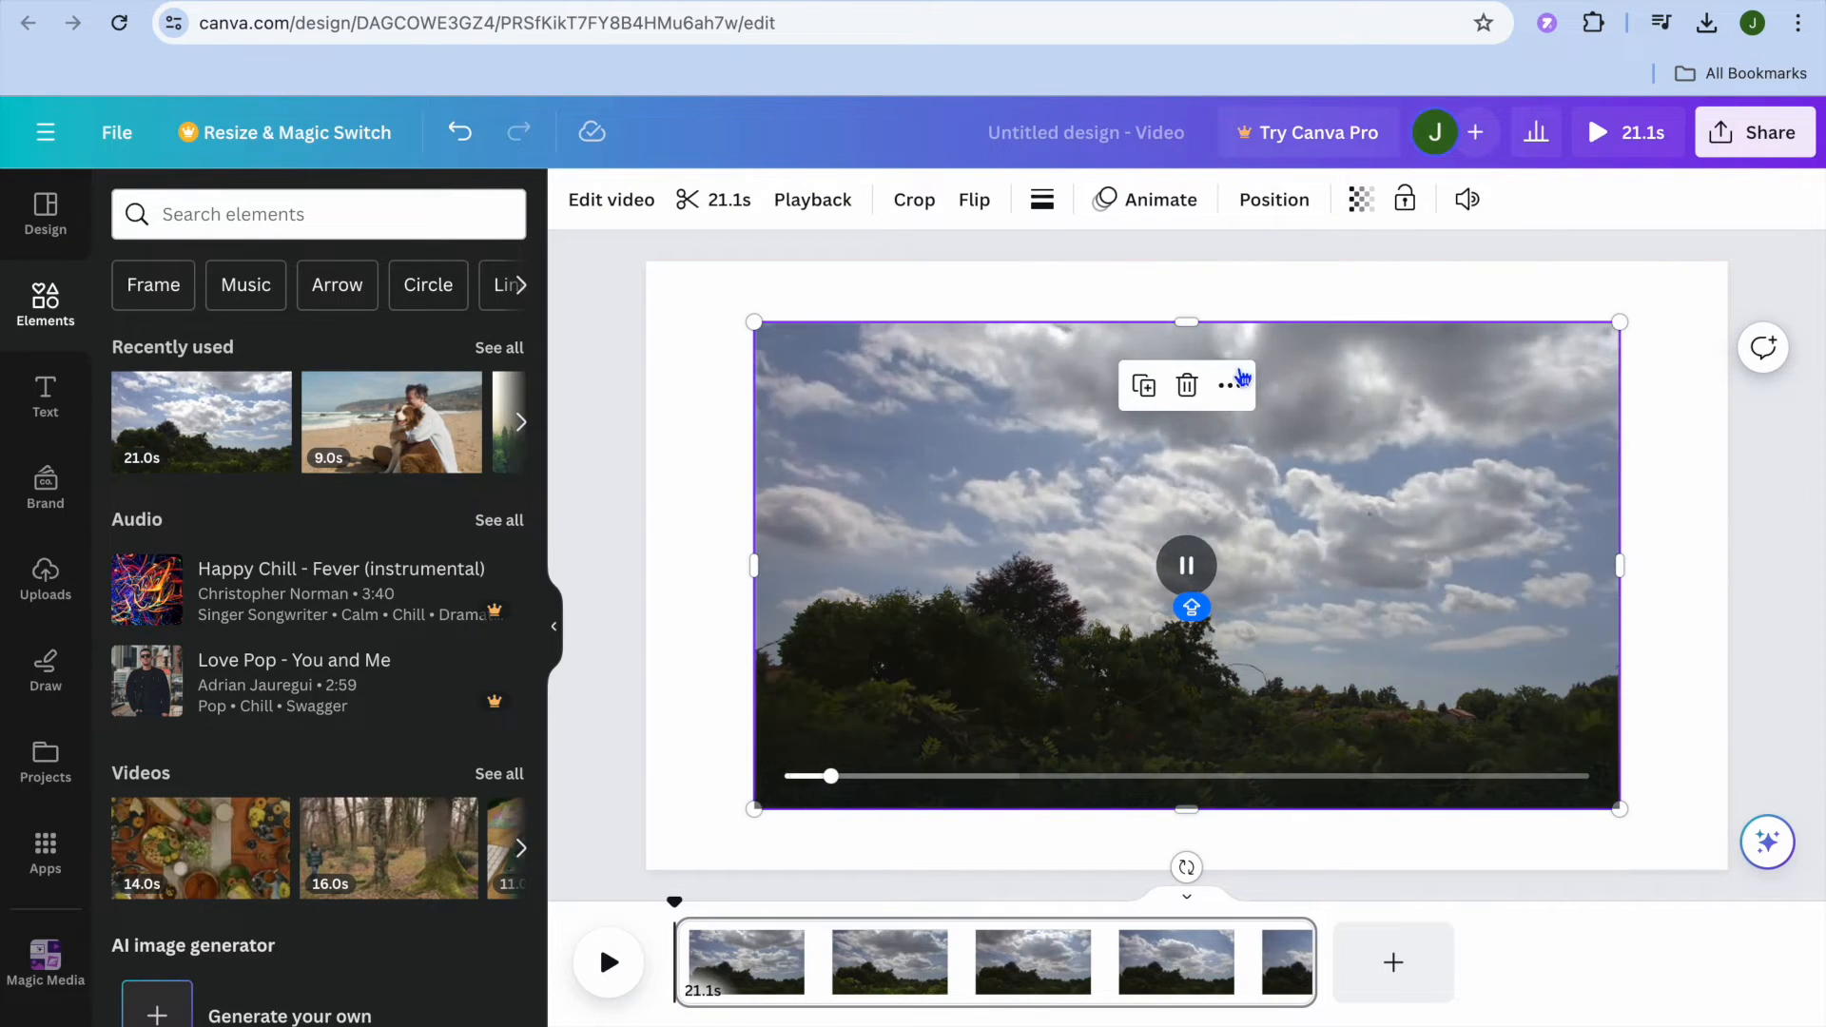
pyautogui.click(1233, 385)
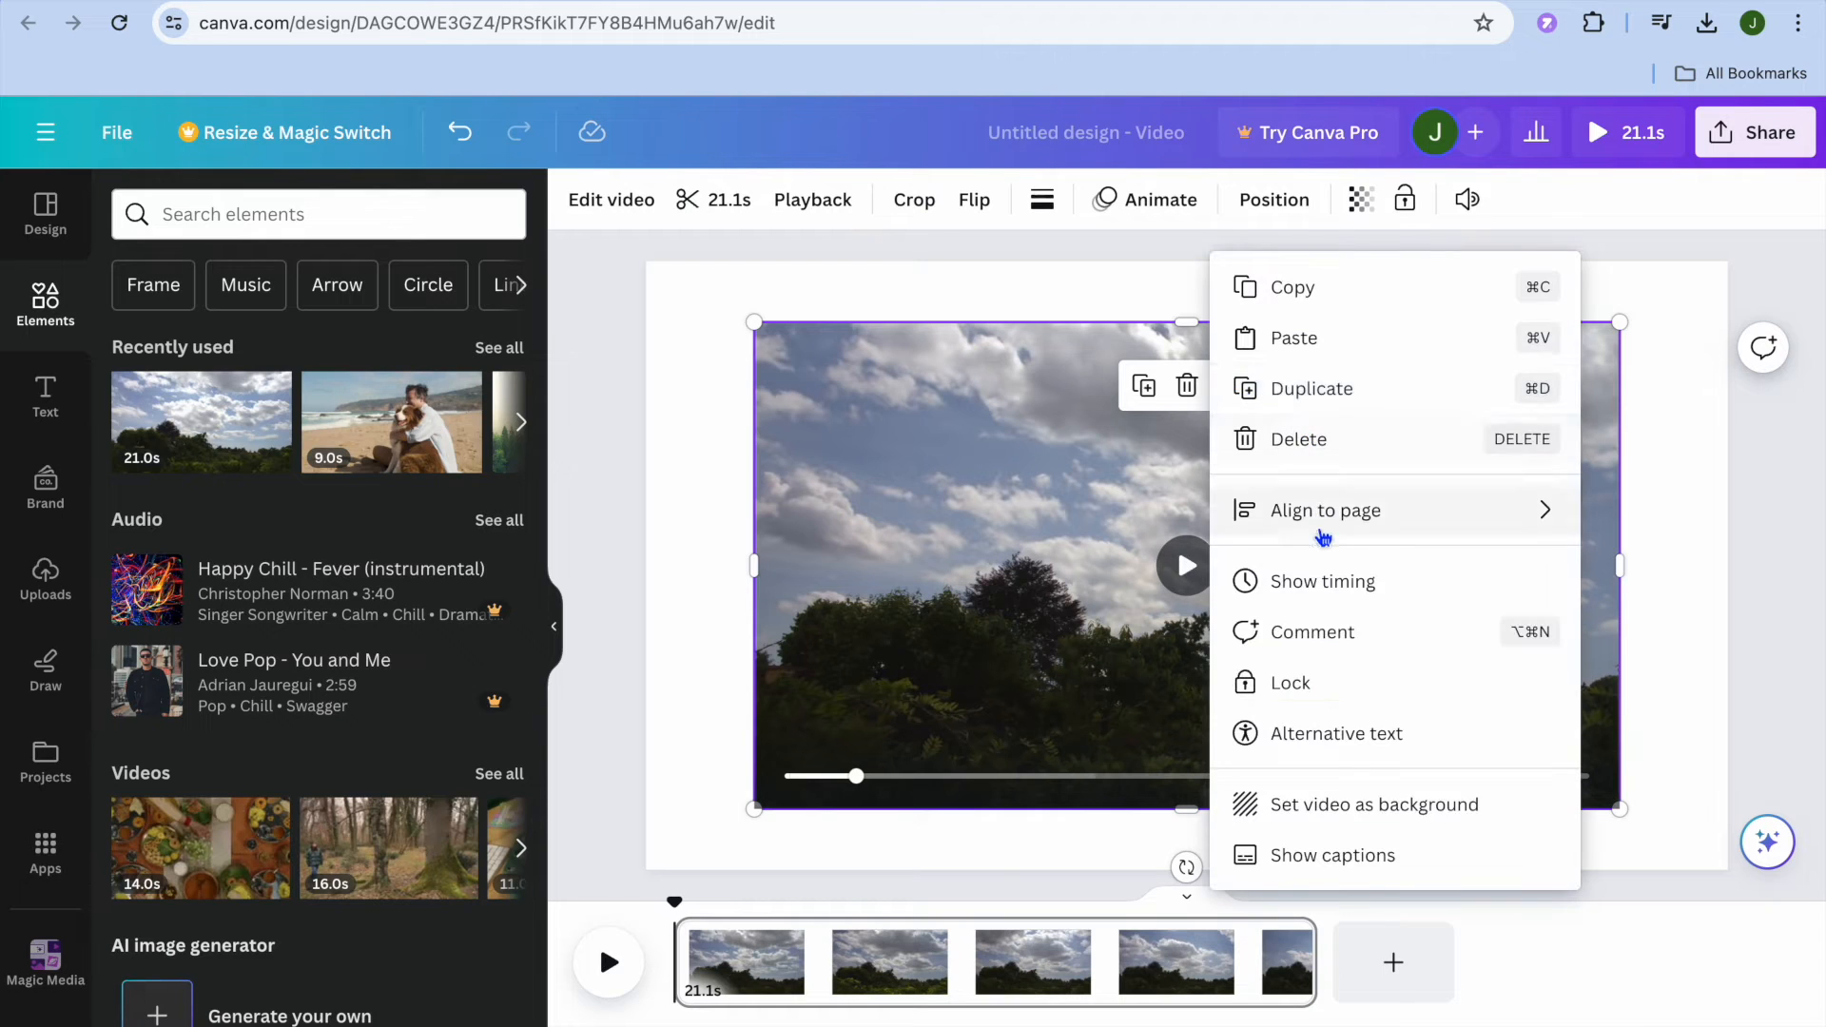
pyautogui.click(1374, 804)
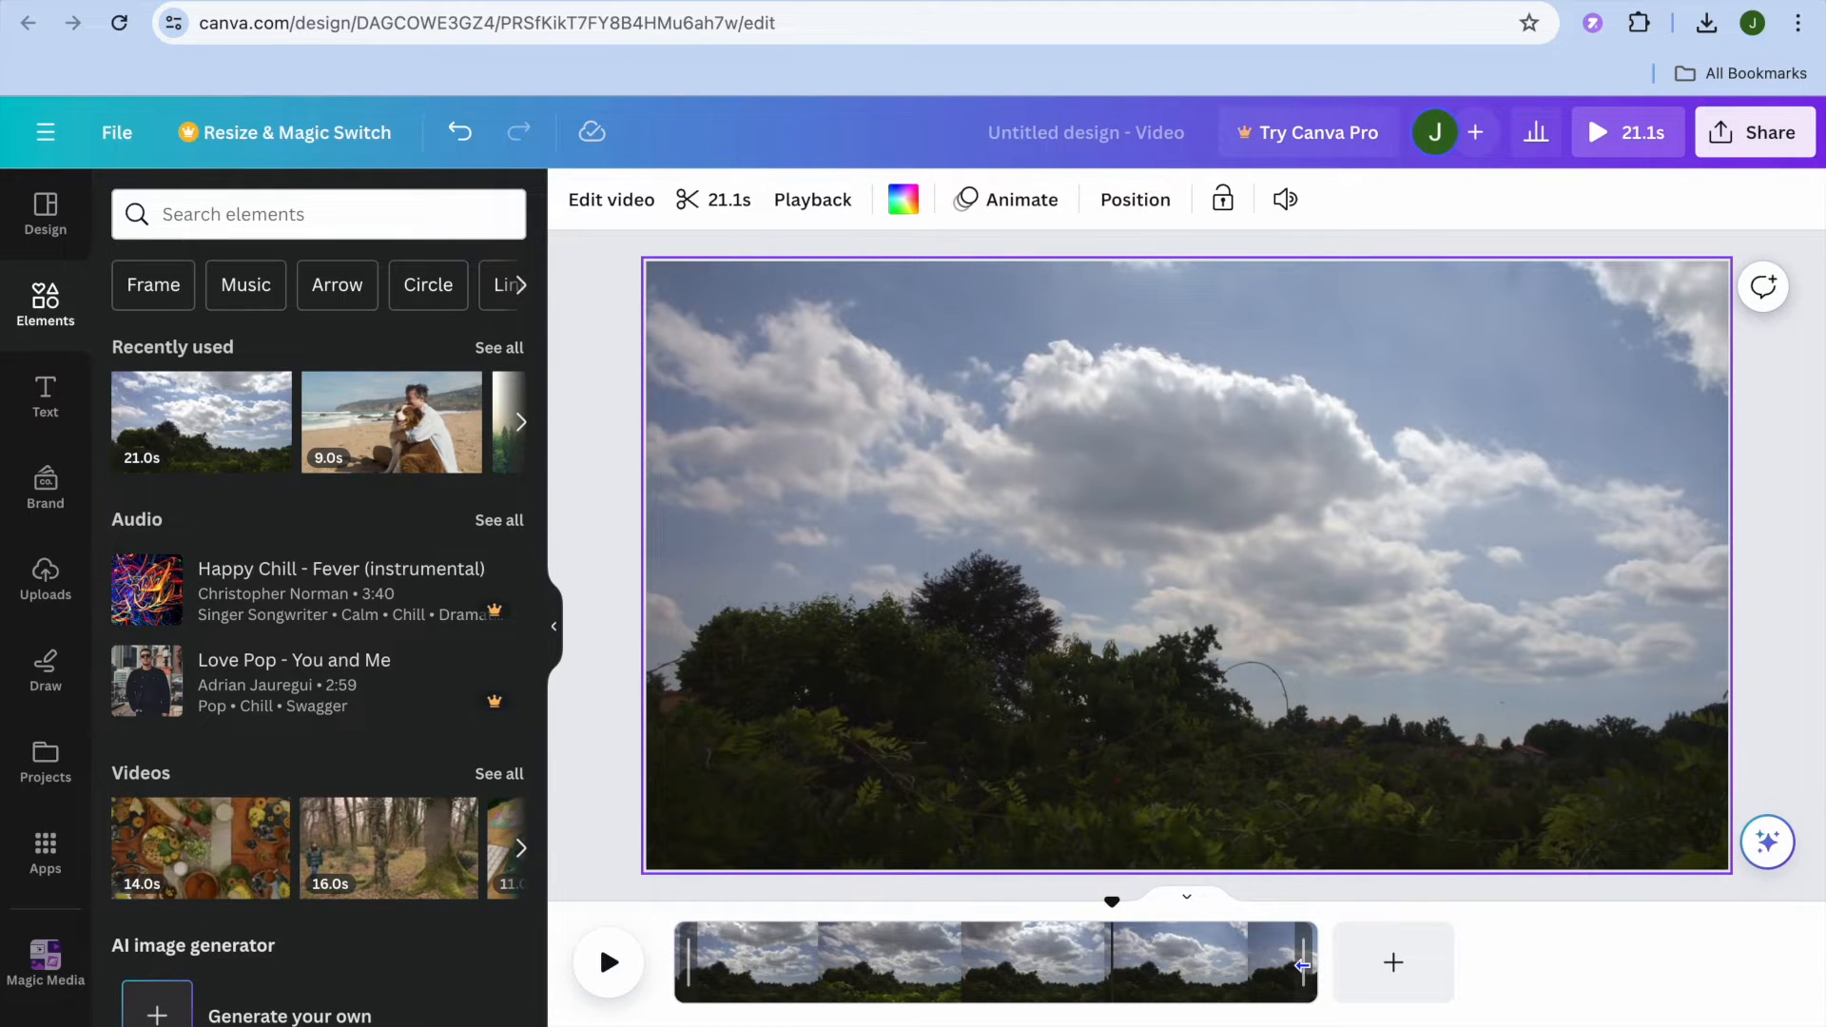
pyautogui.click(996, 962)
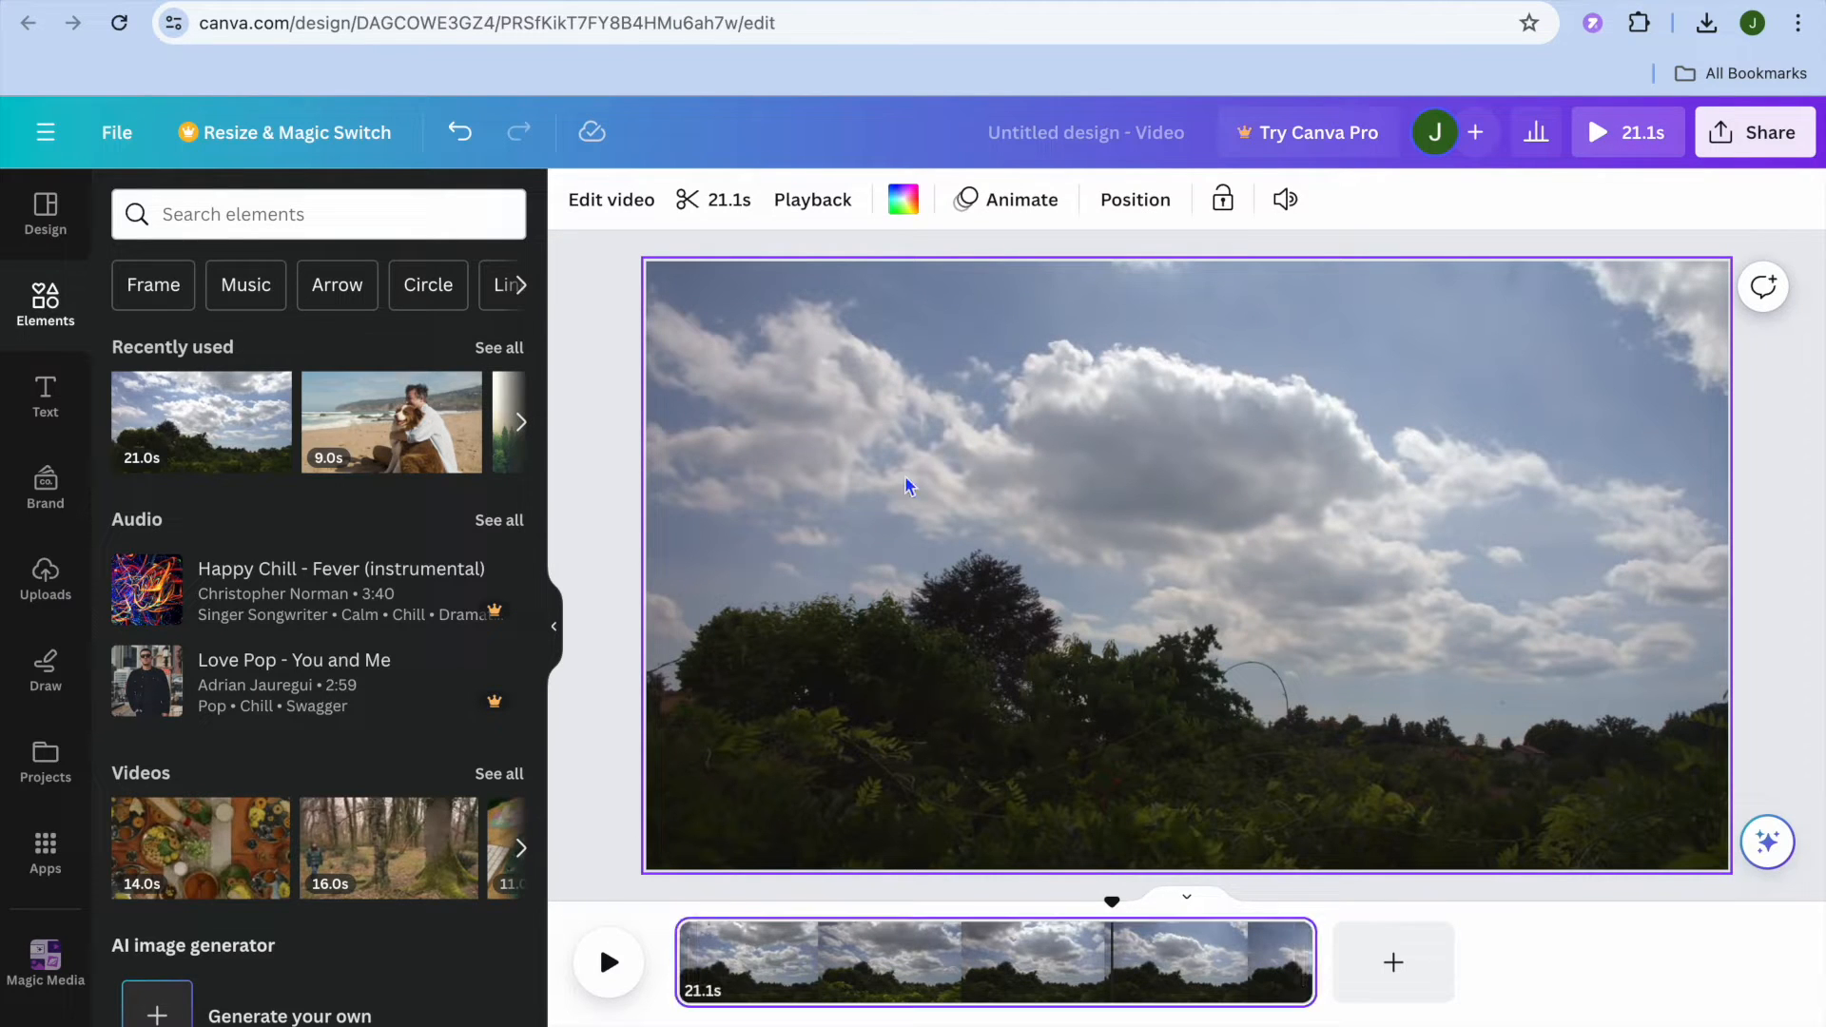
pyautogui.moveTo(720, 198)
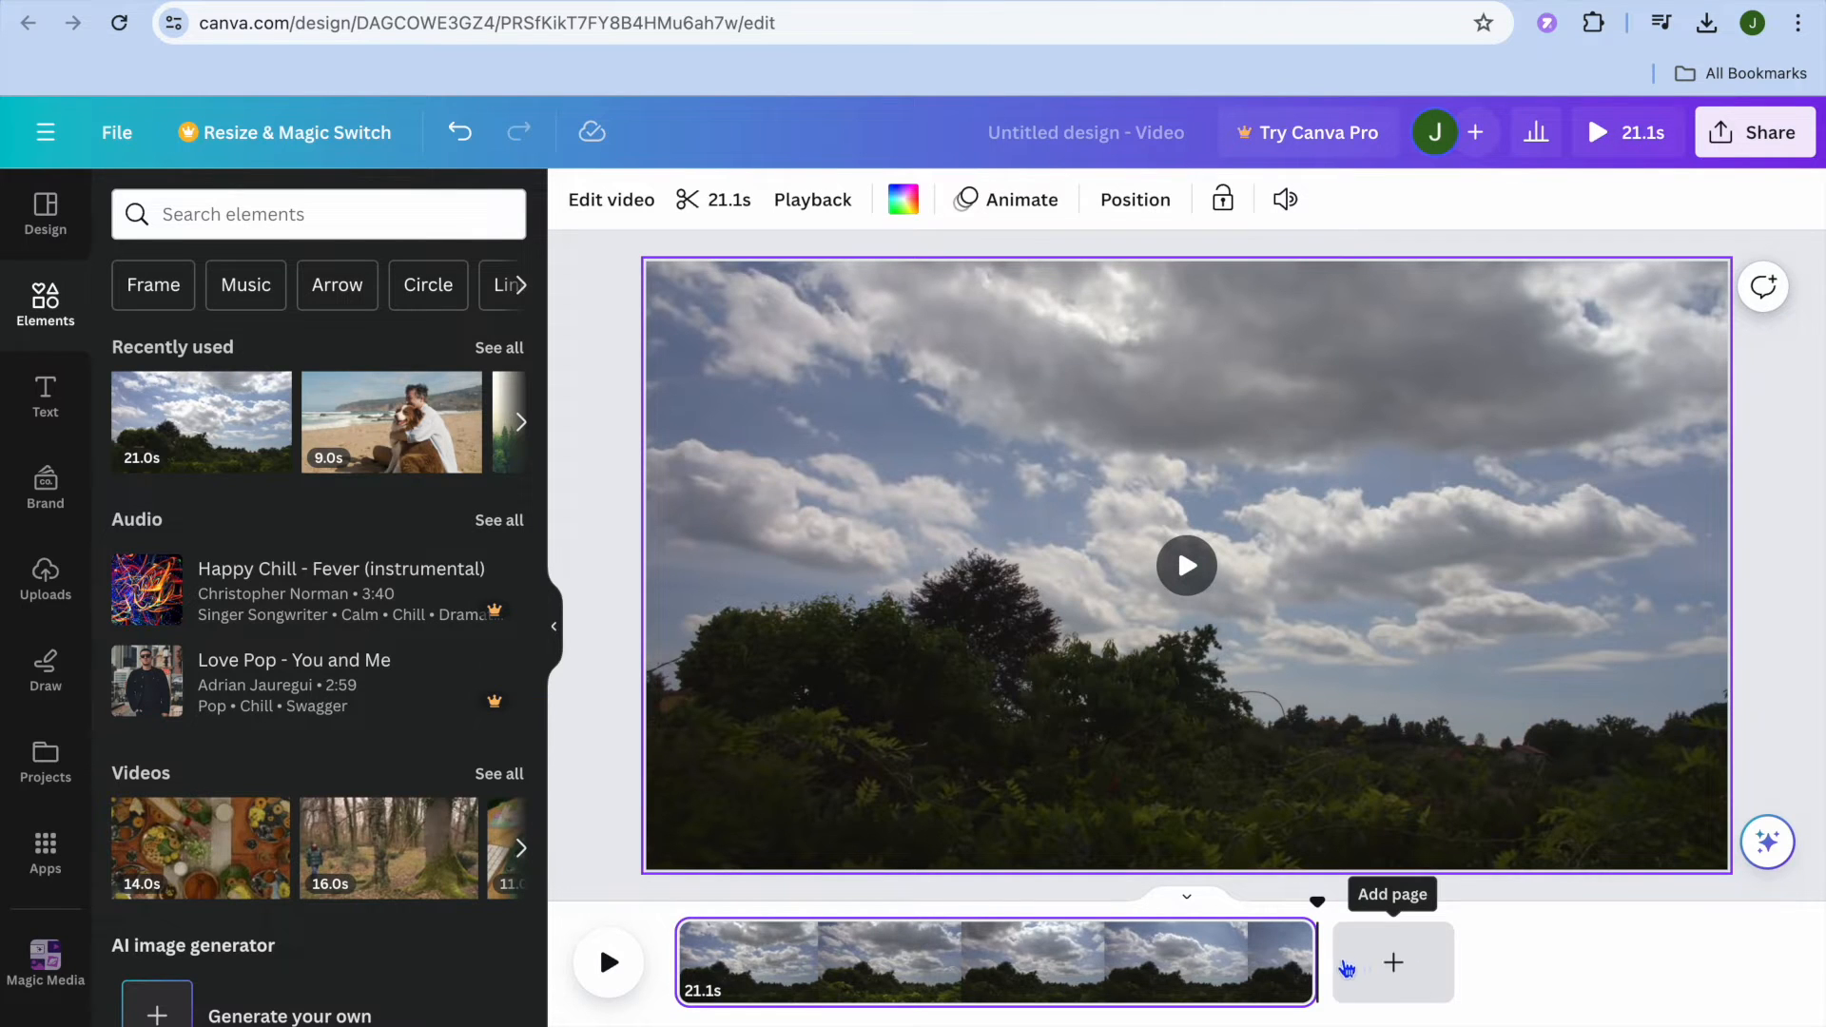
# Step: Add a blank 5-second page after the sky page, then return to page 1
pyautogui.click(1392, 964)
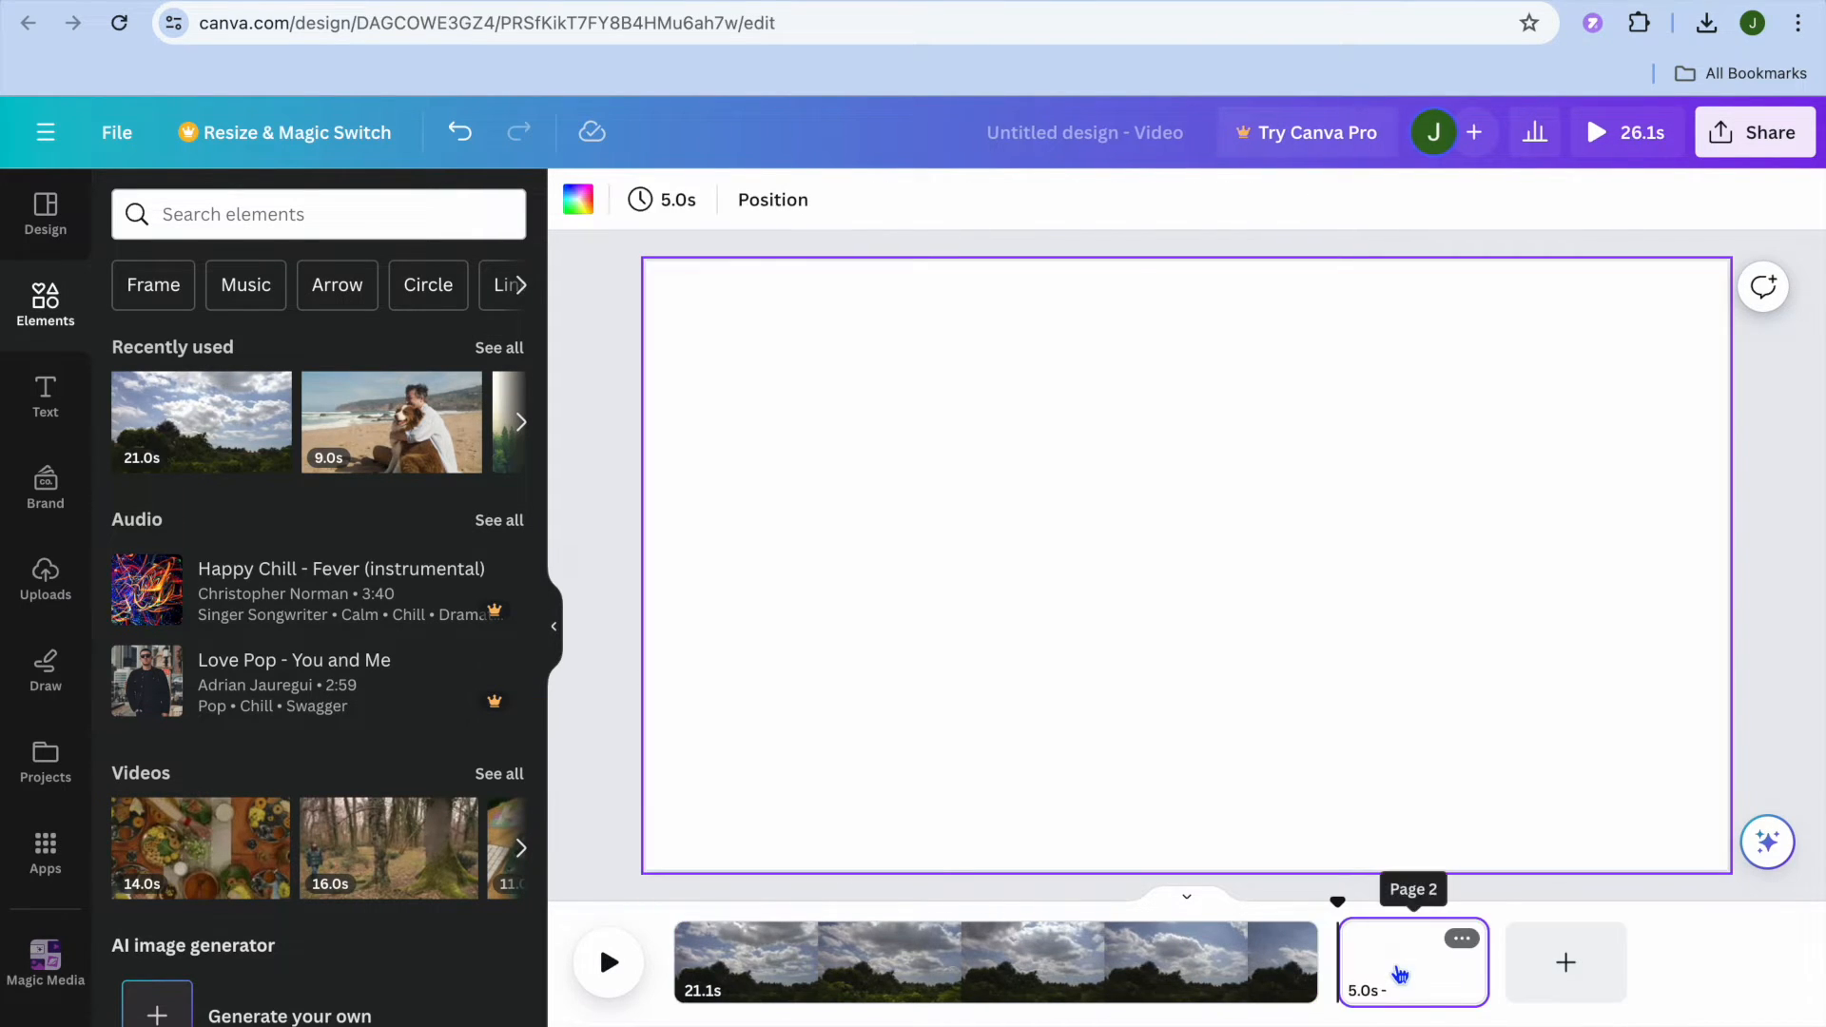
pyautogui.moveTo(1316, 922)
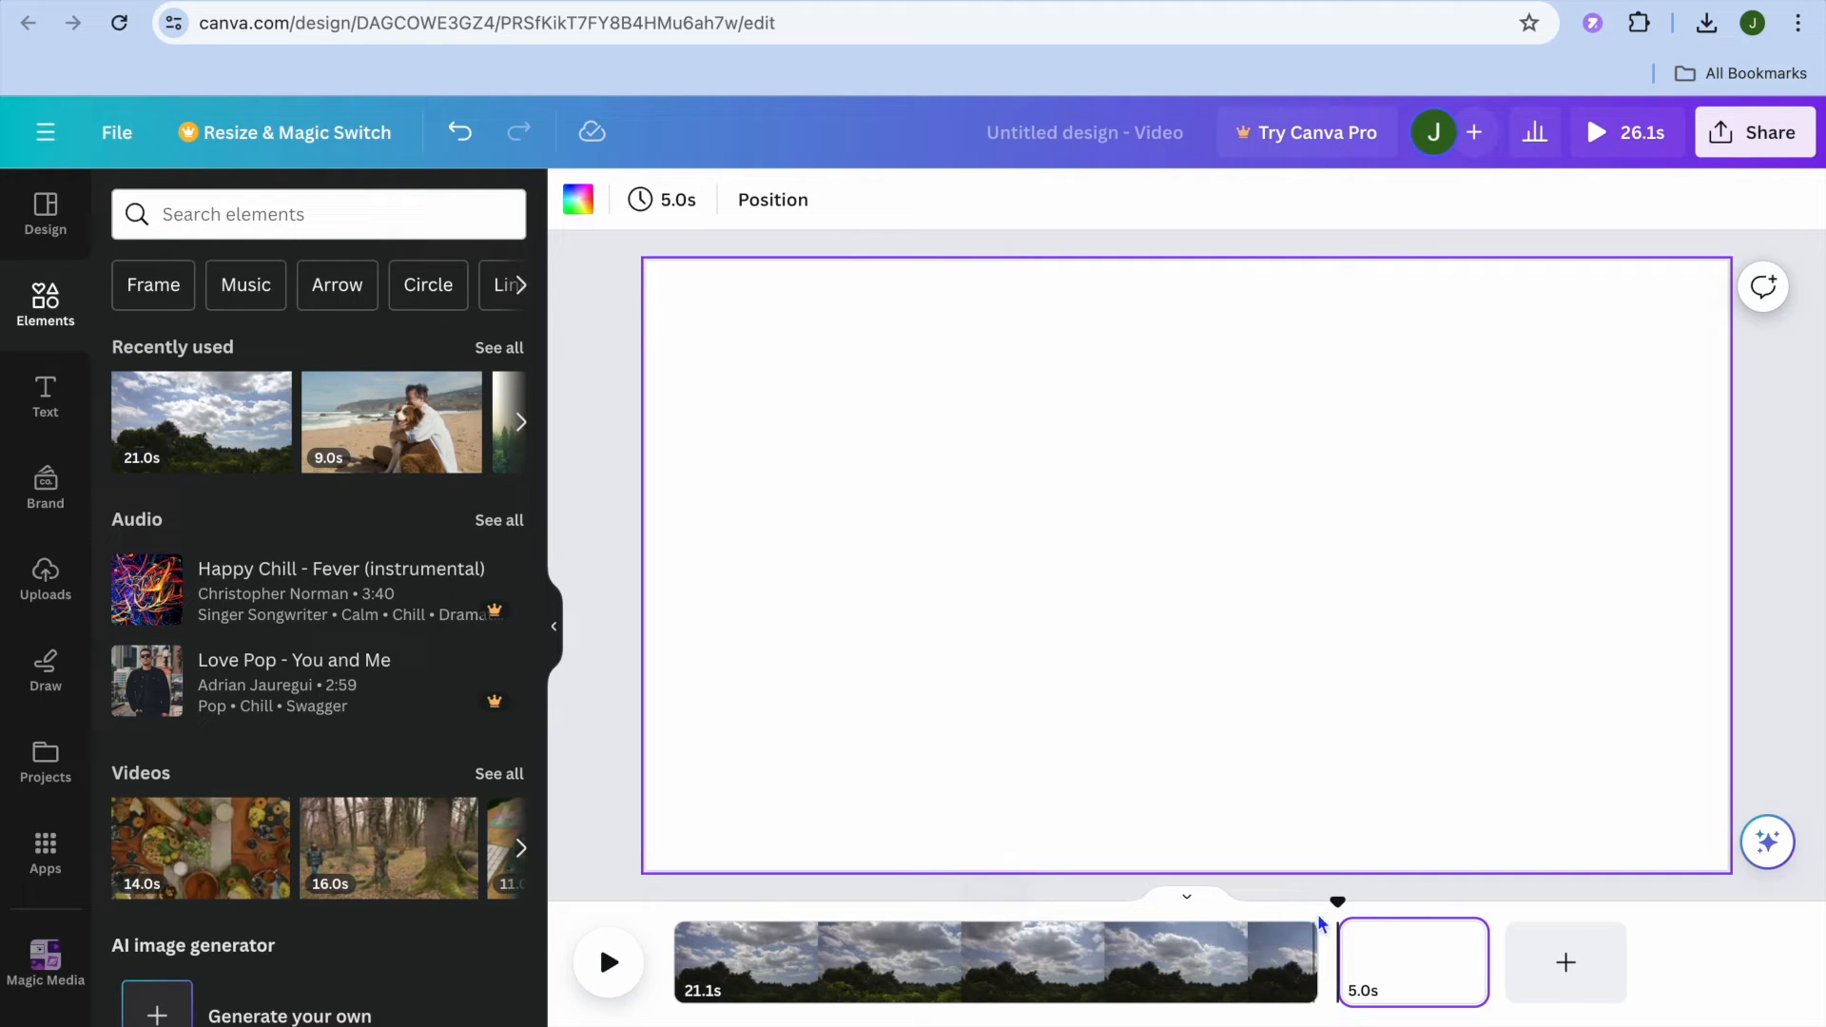
pyautogui.moveTo(1304, 955)
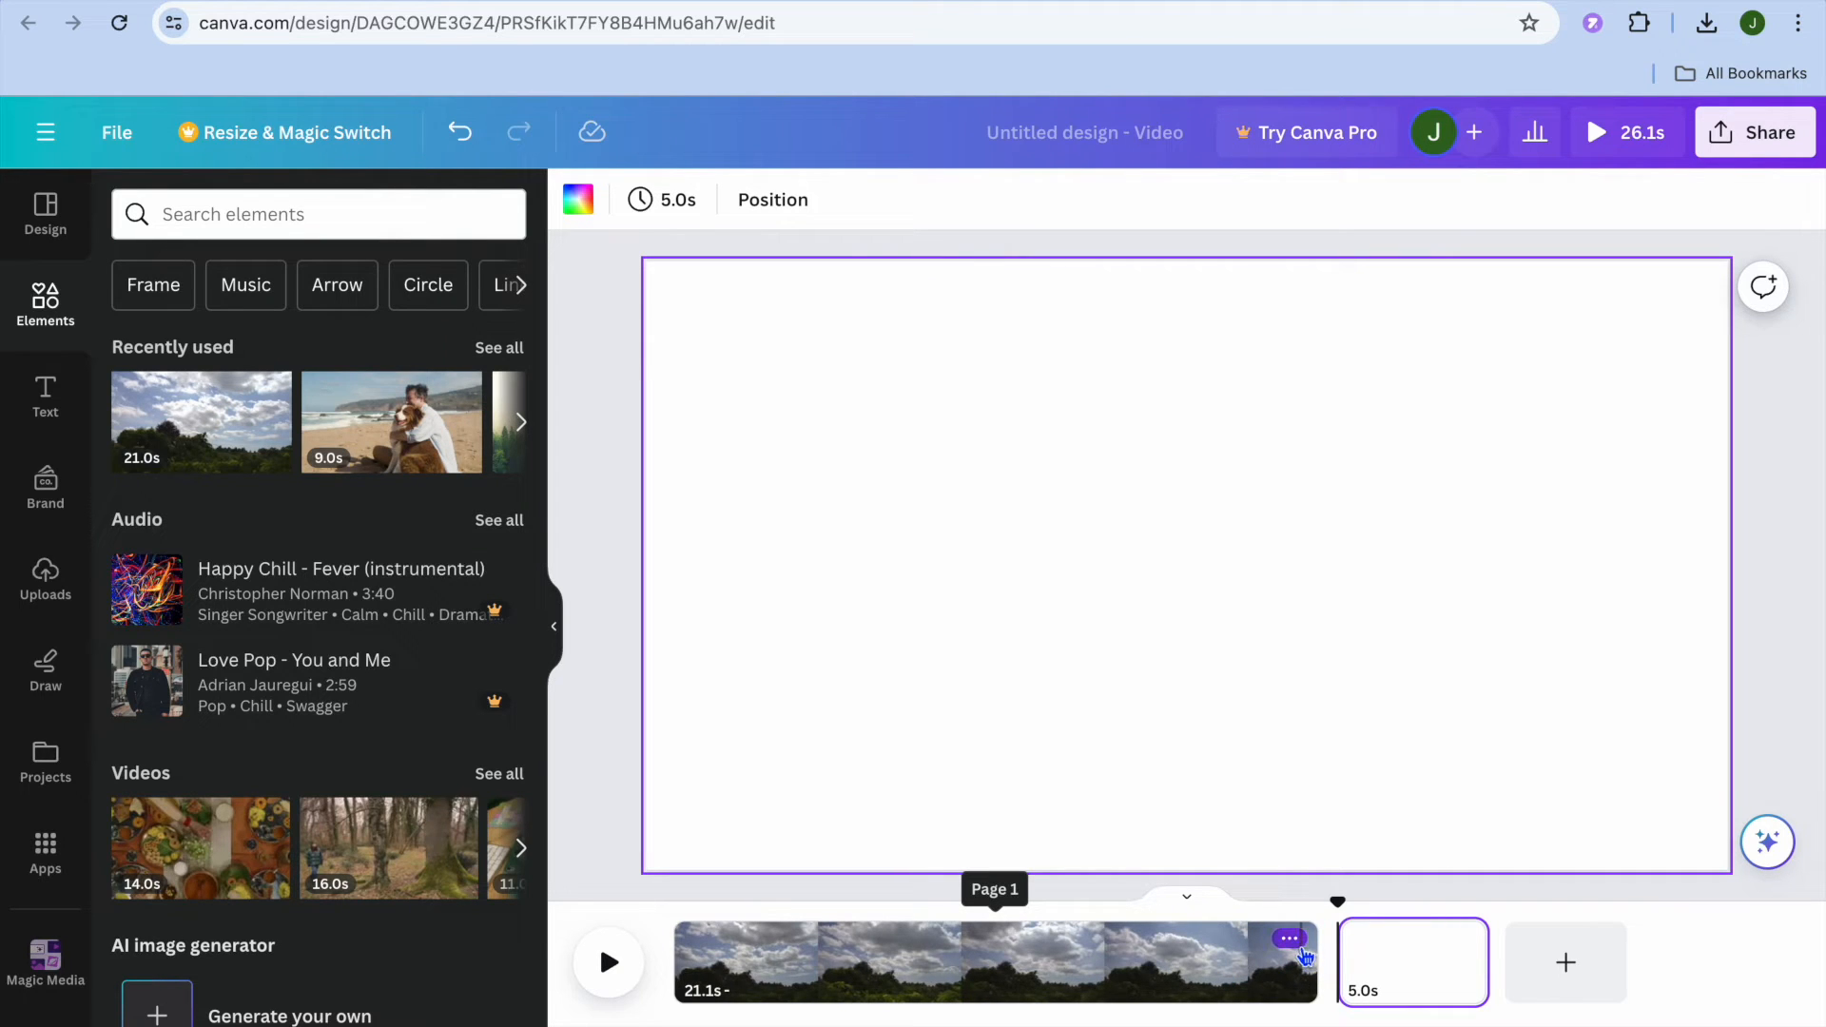
pyautogui.click(990, 962)
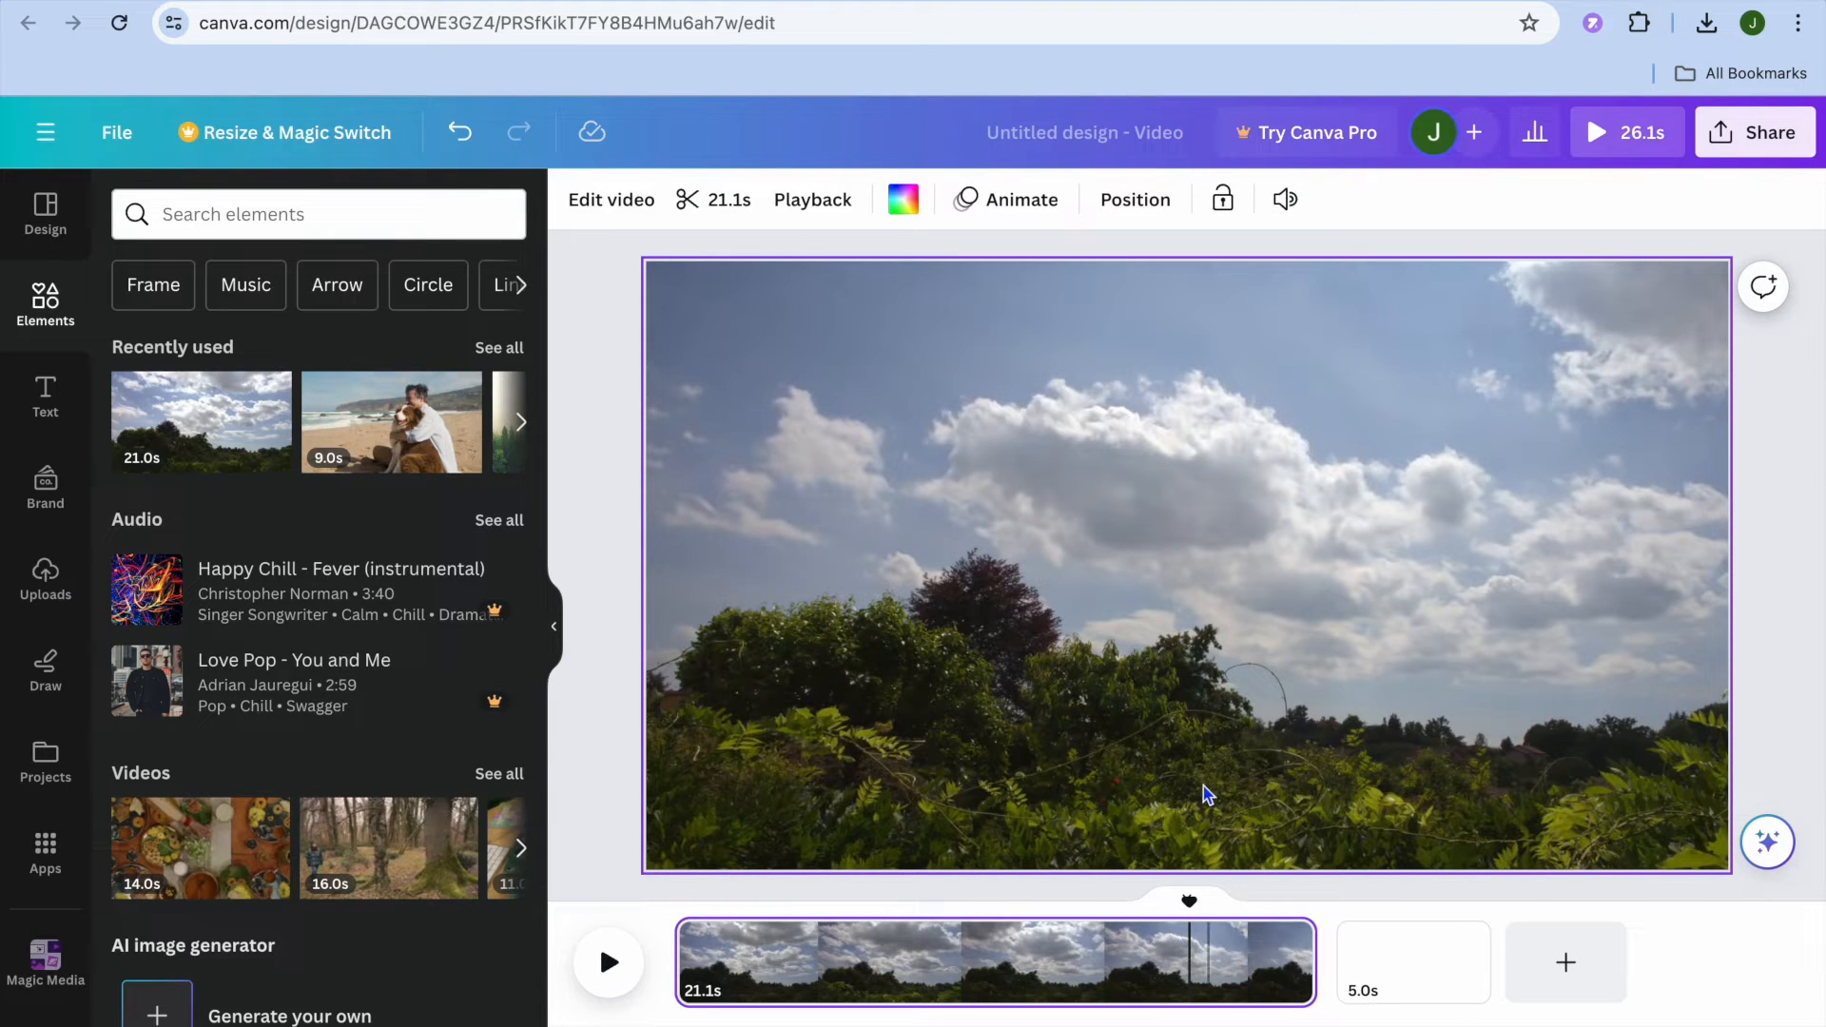
pyautogui.moveTo(811, 199)
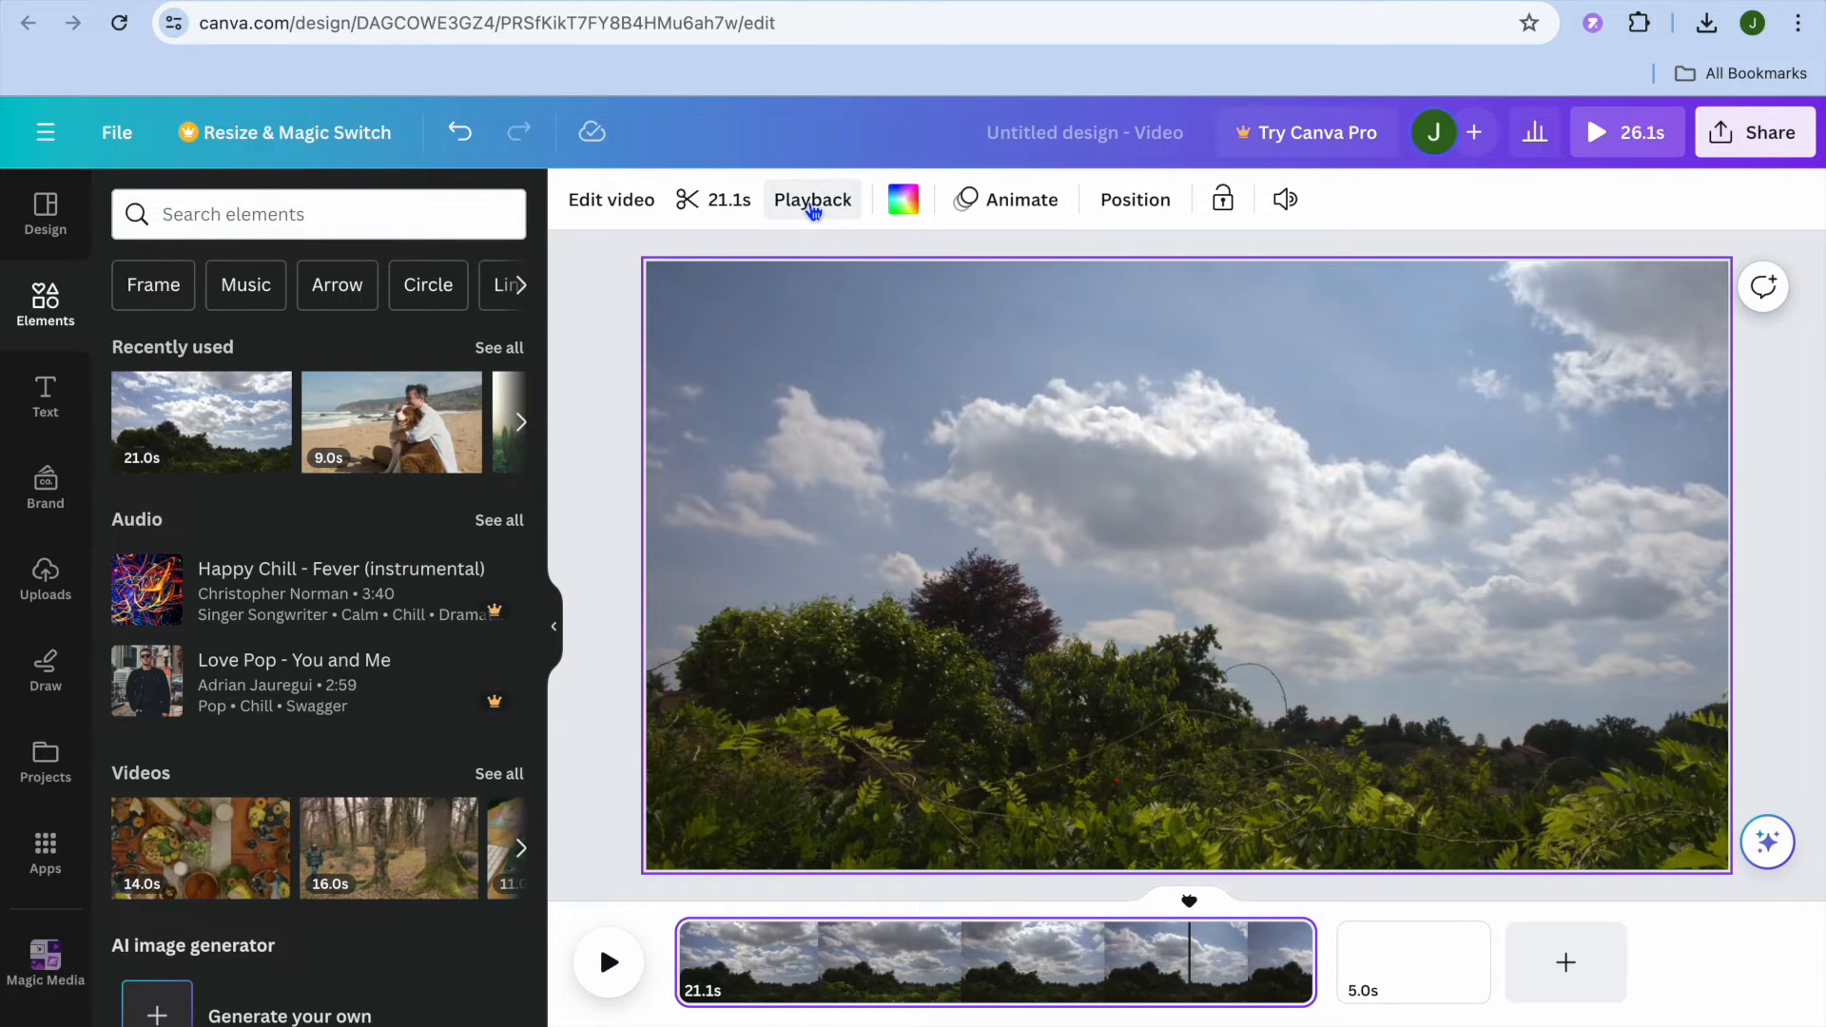
# Step: Turn on Play on repeat in the sky clip's Playback settings
pyautogui.click(812, 199)
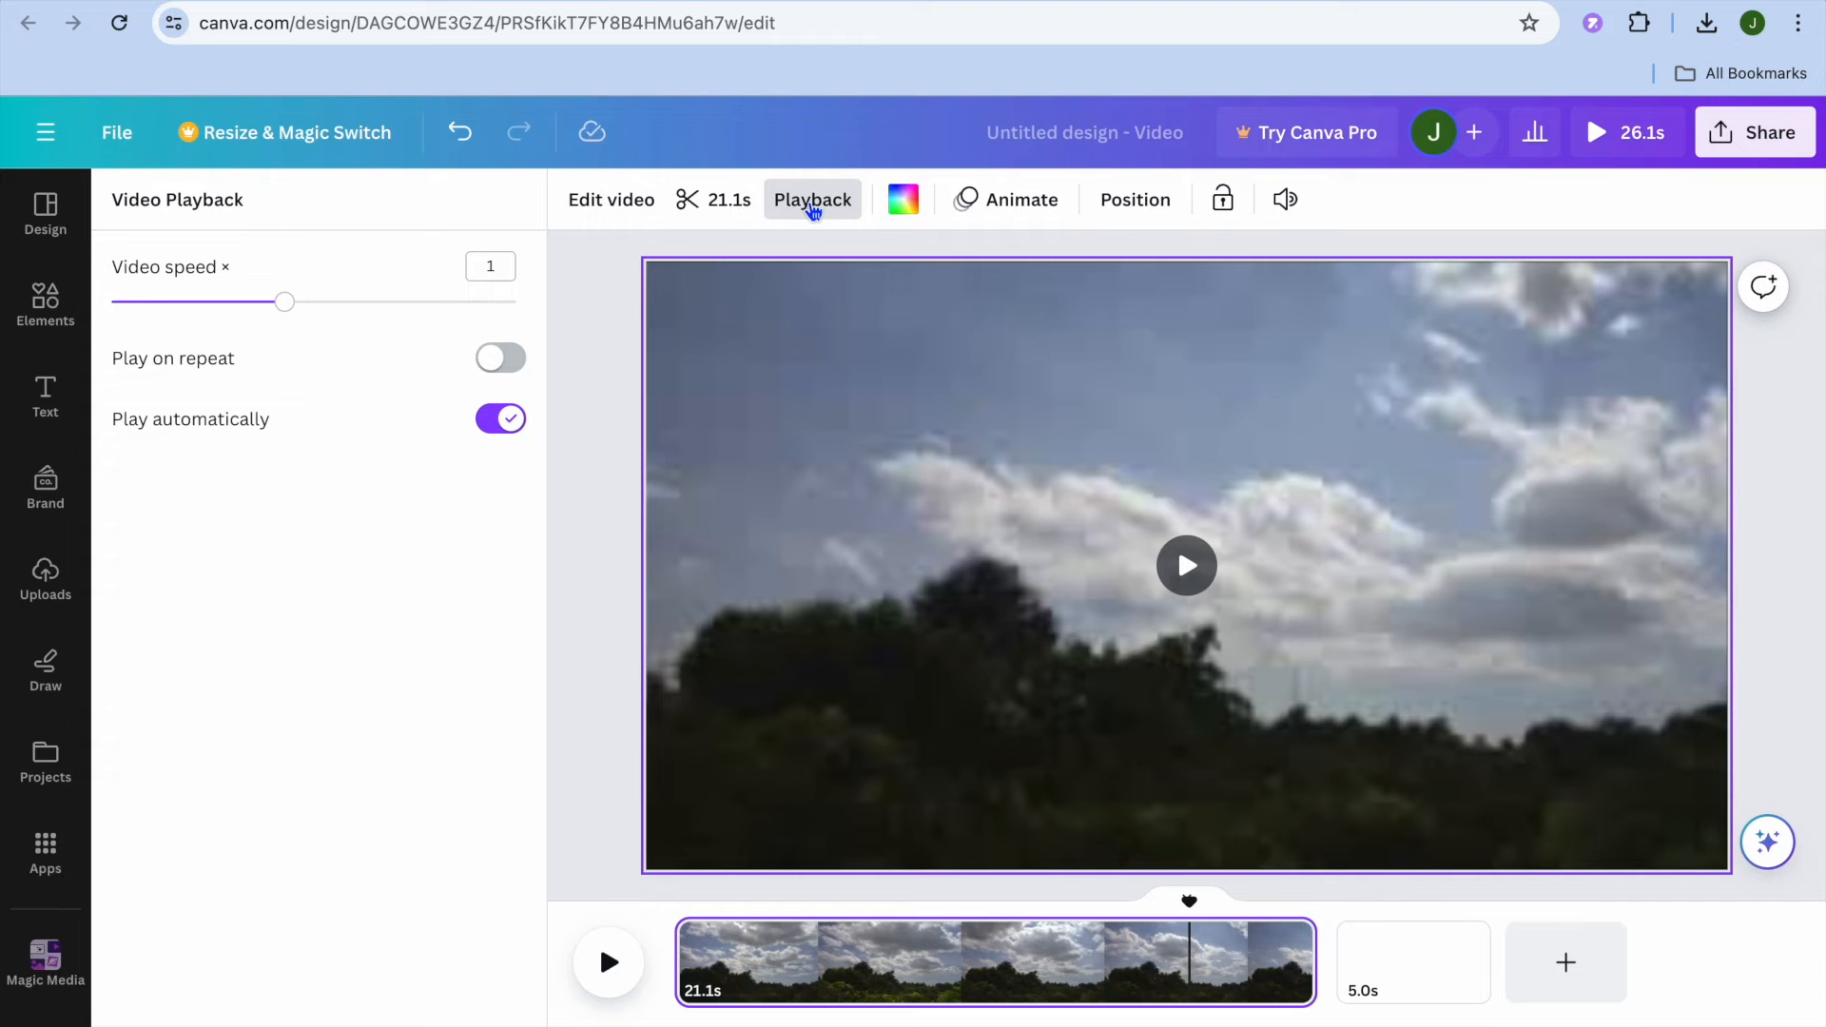
pyautogui.moveTo(500, 375)
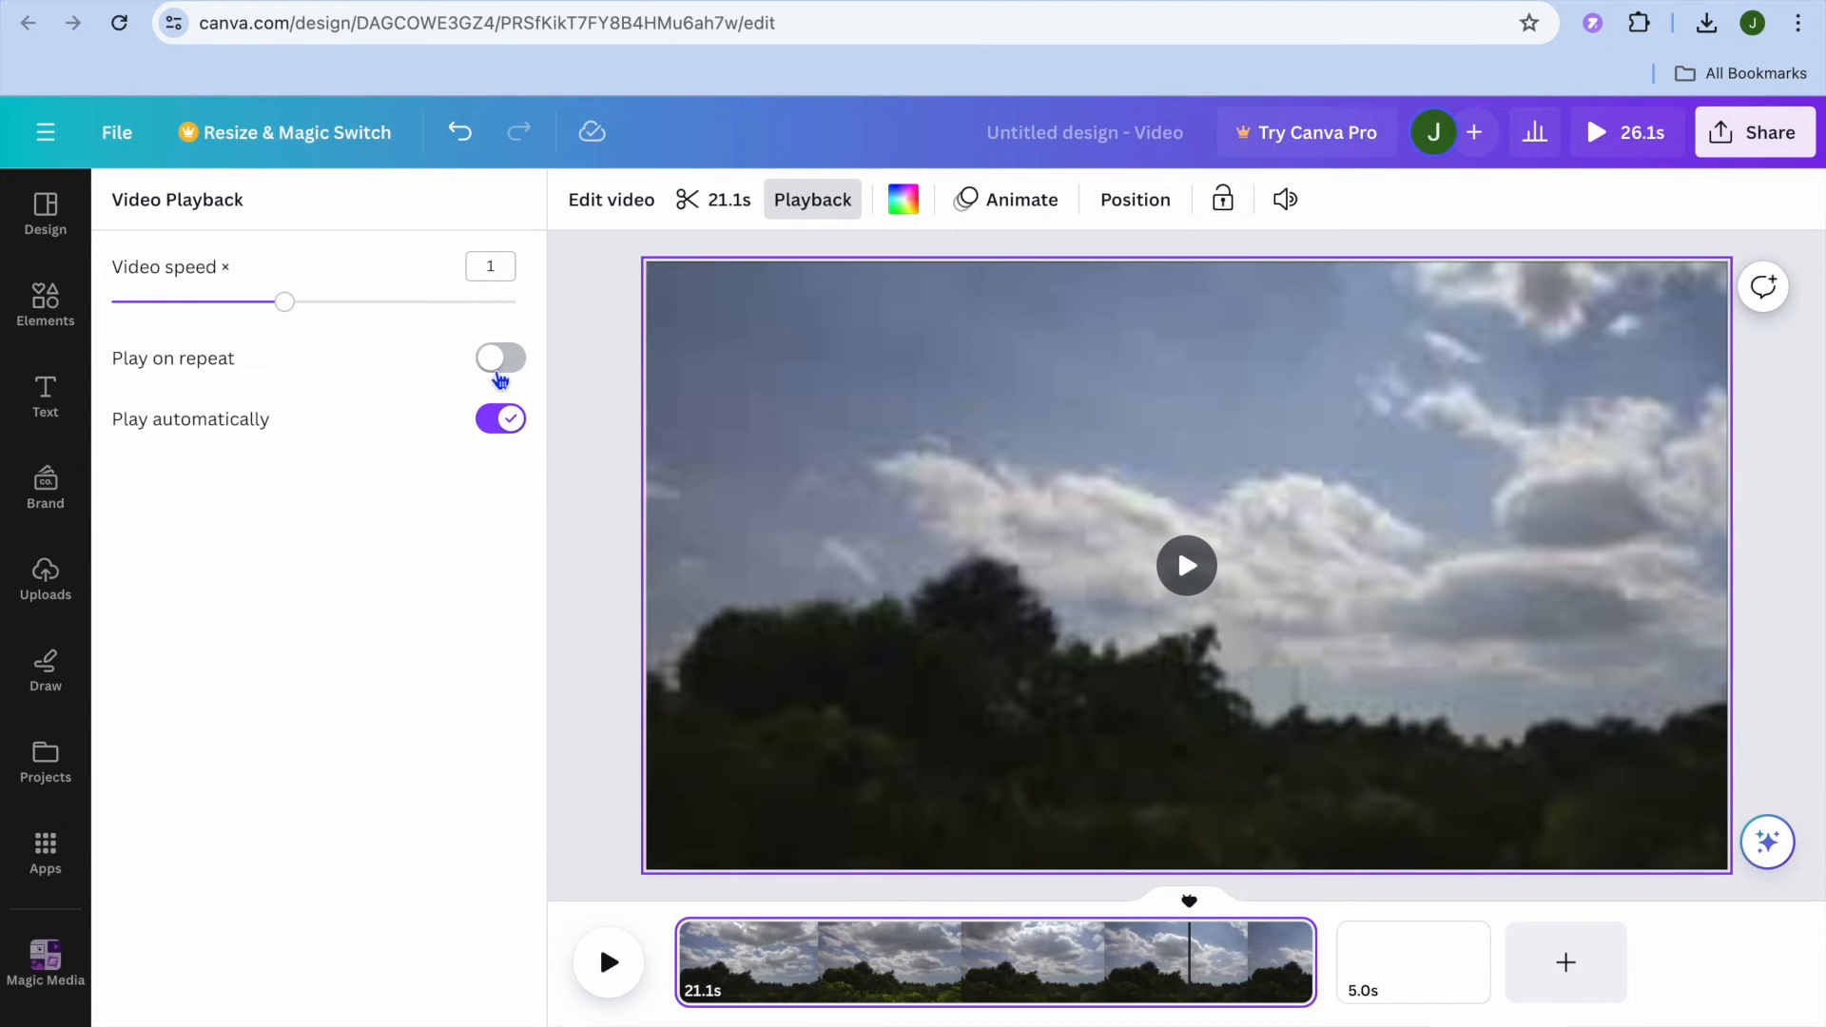
pyautogui.click(499, 357)
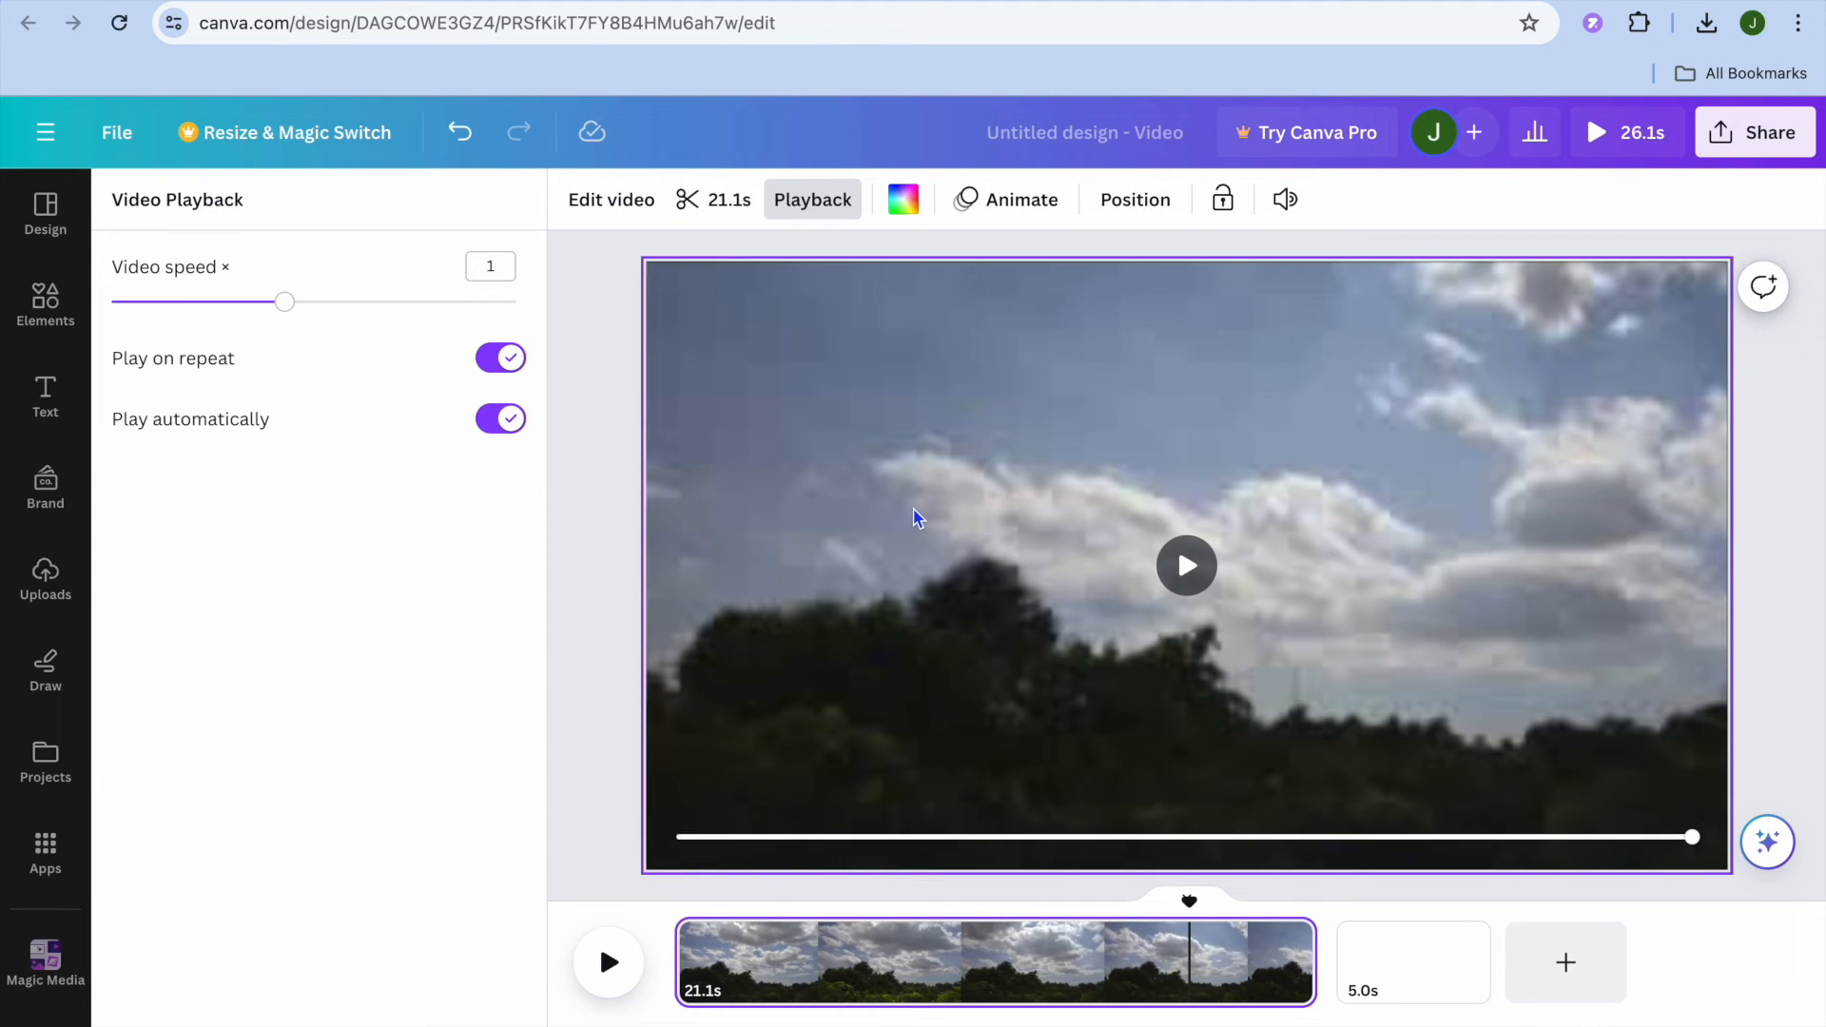
pyautogui.moveTo(1310, 788)
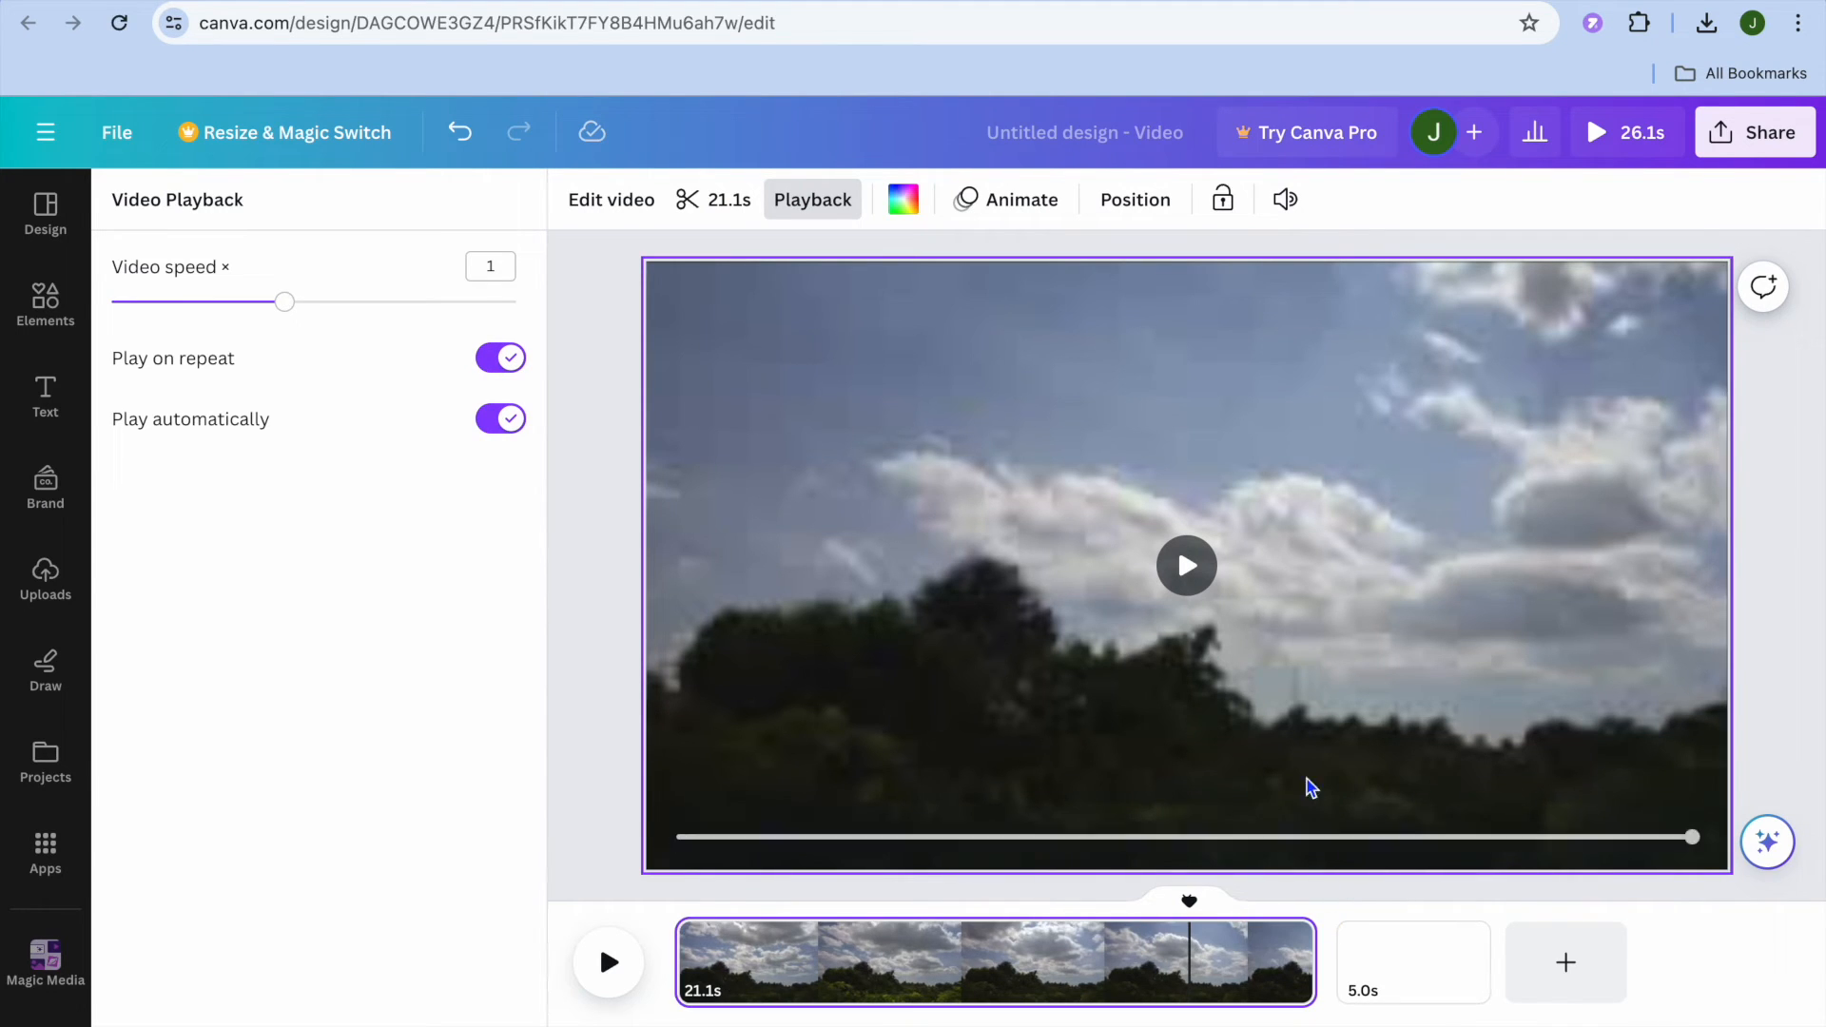
pyautogui.moveTo(1322, 966)
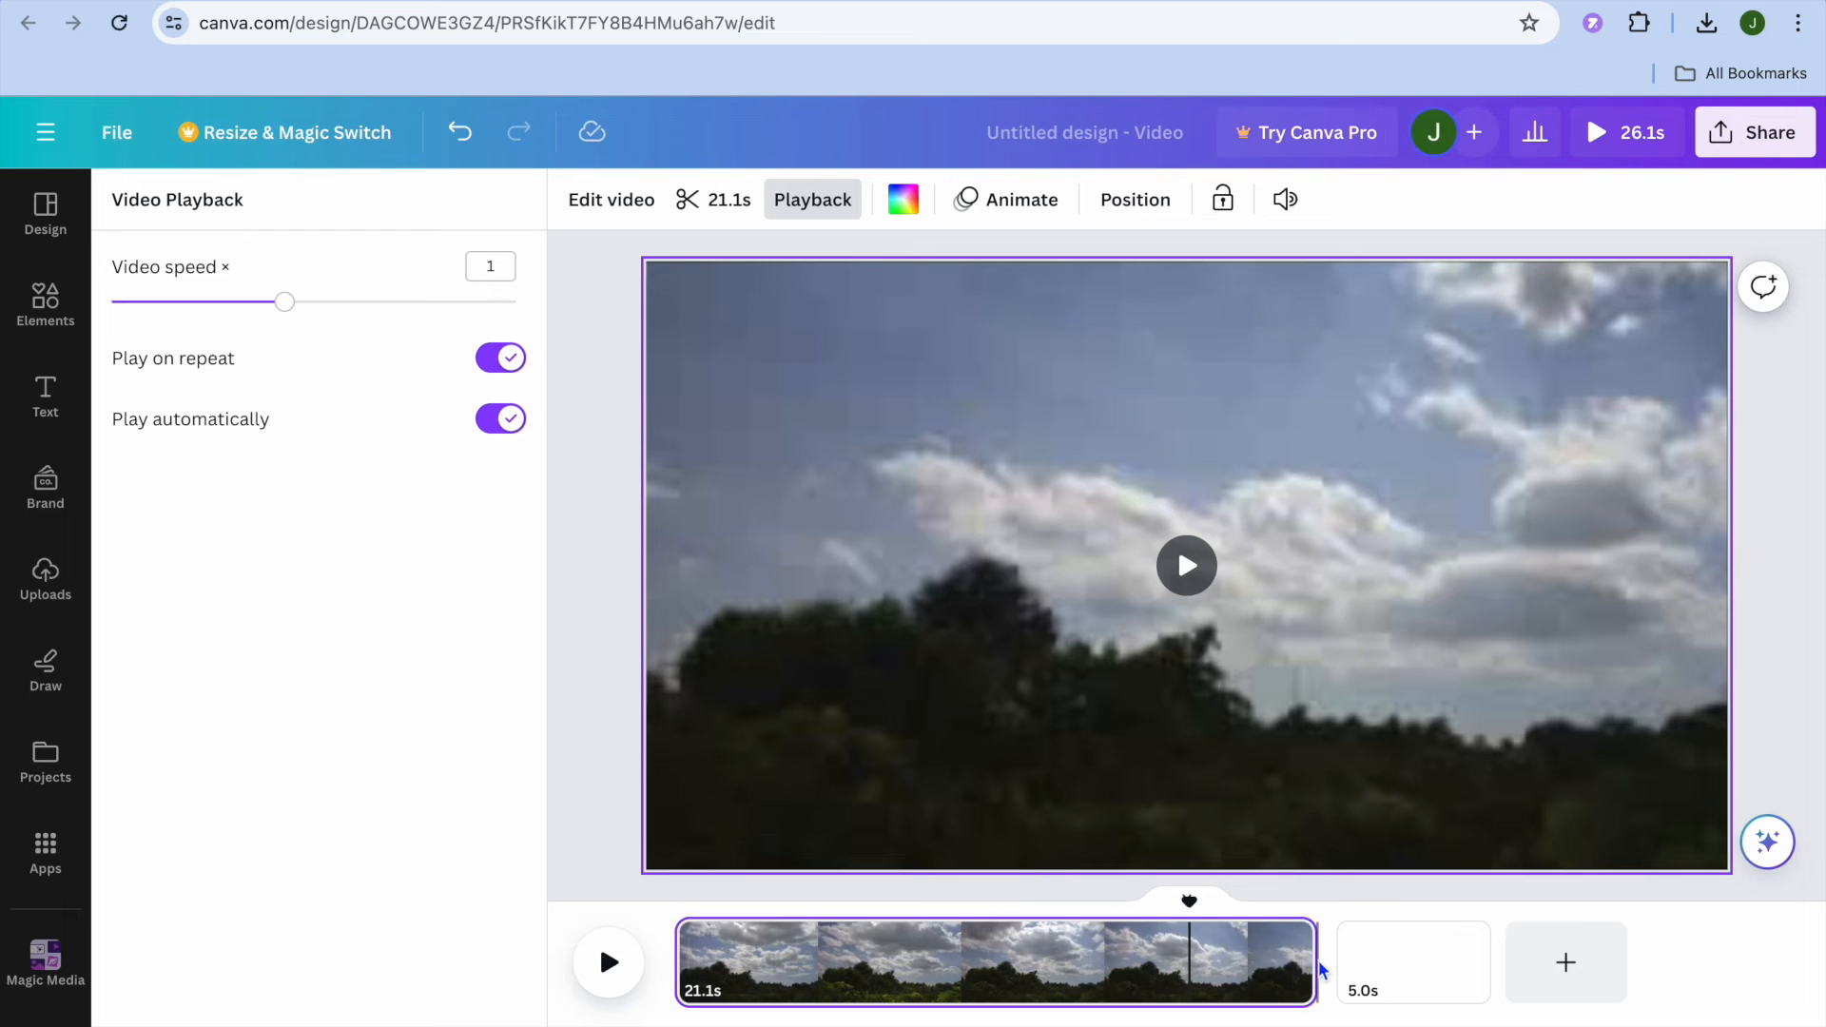
pyautogui.moveTo(1339, 964)
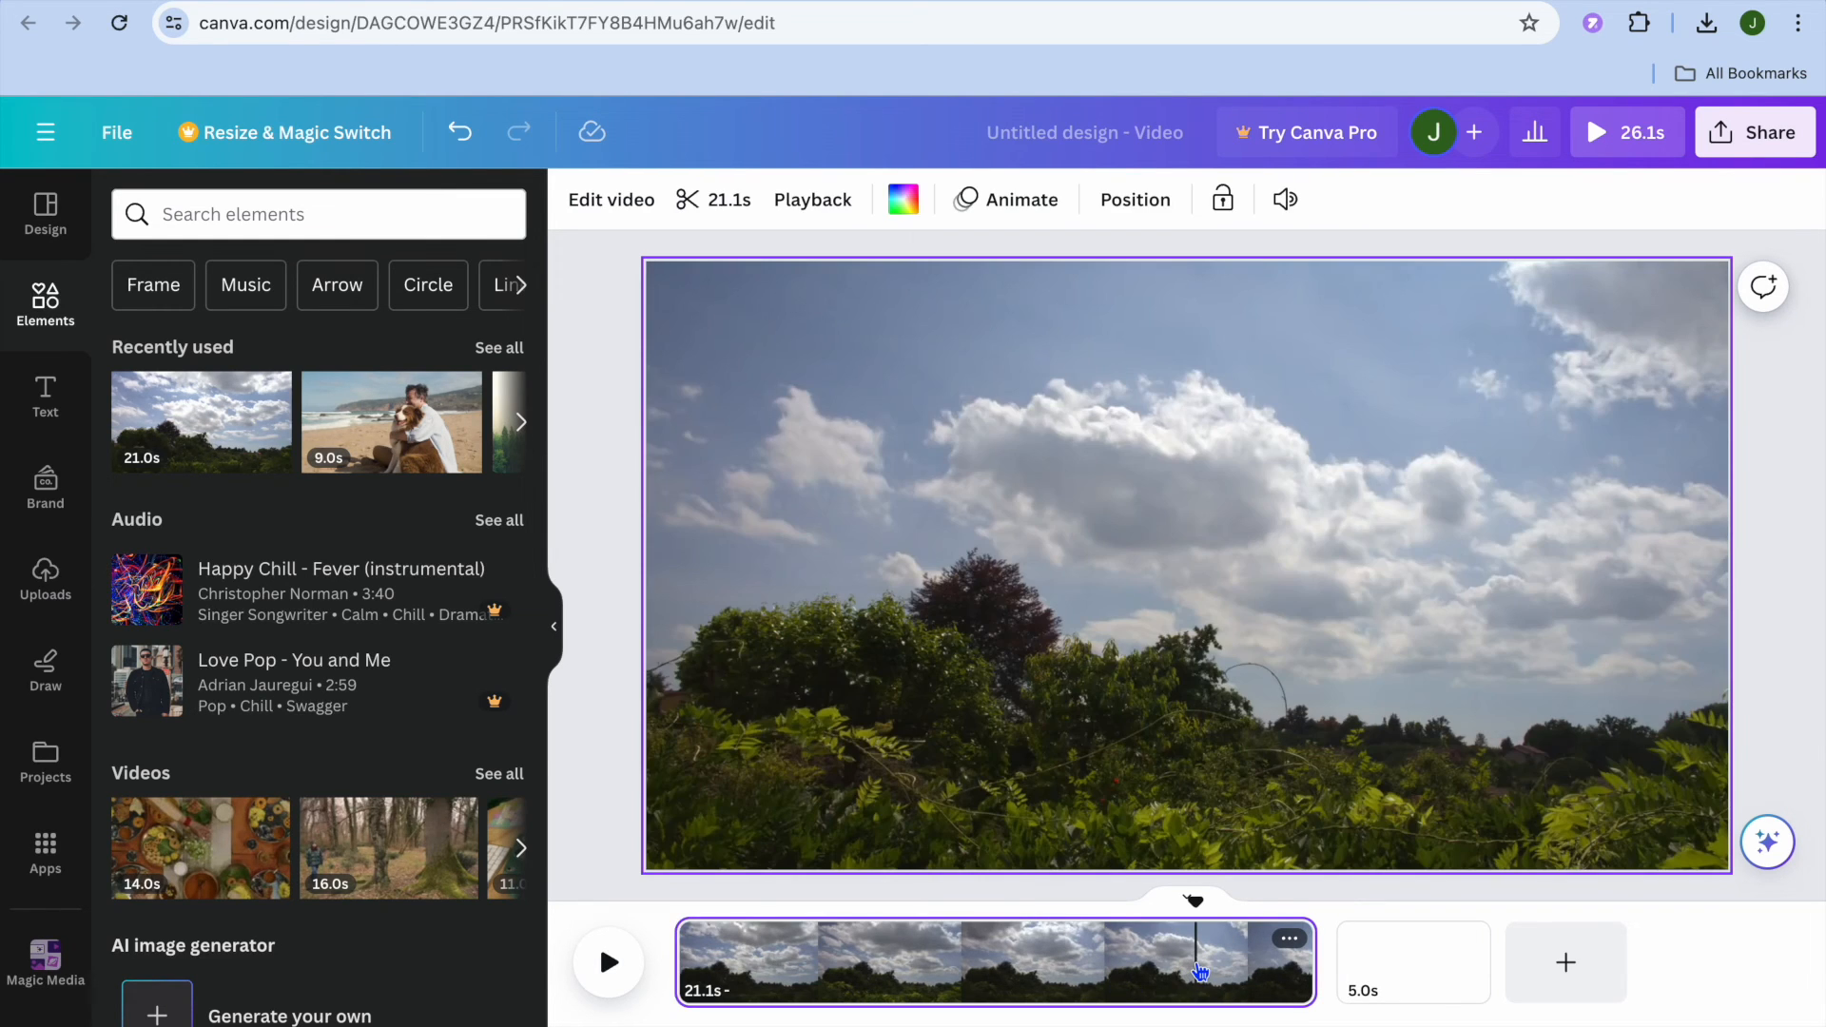
pyautogui.moveTo(1412, 979)
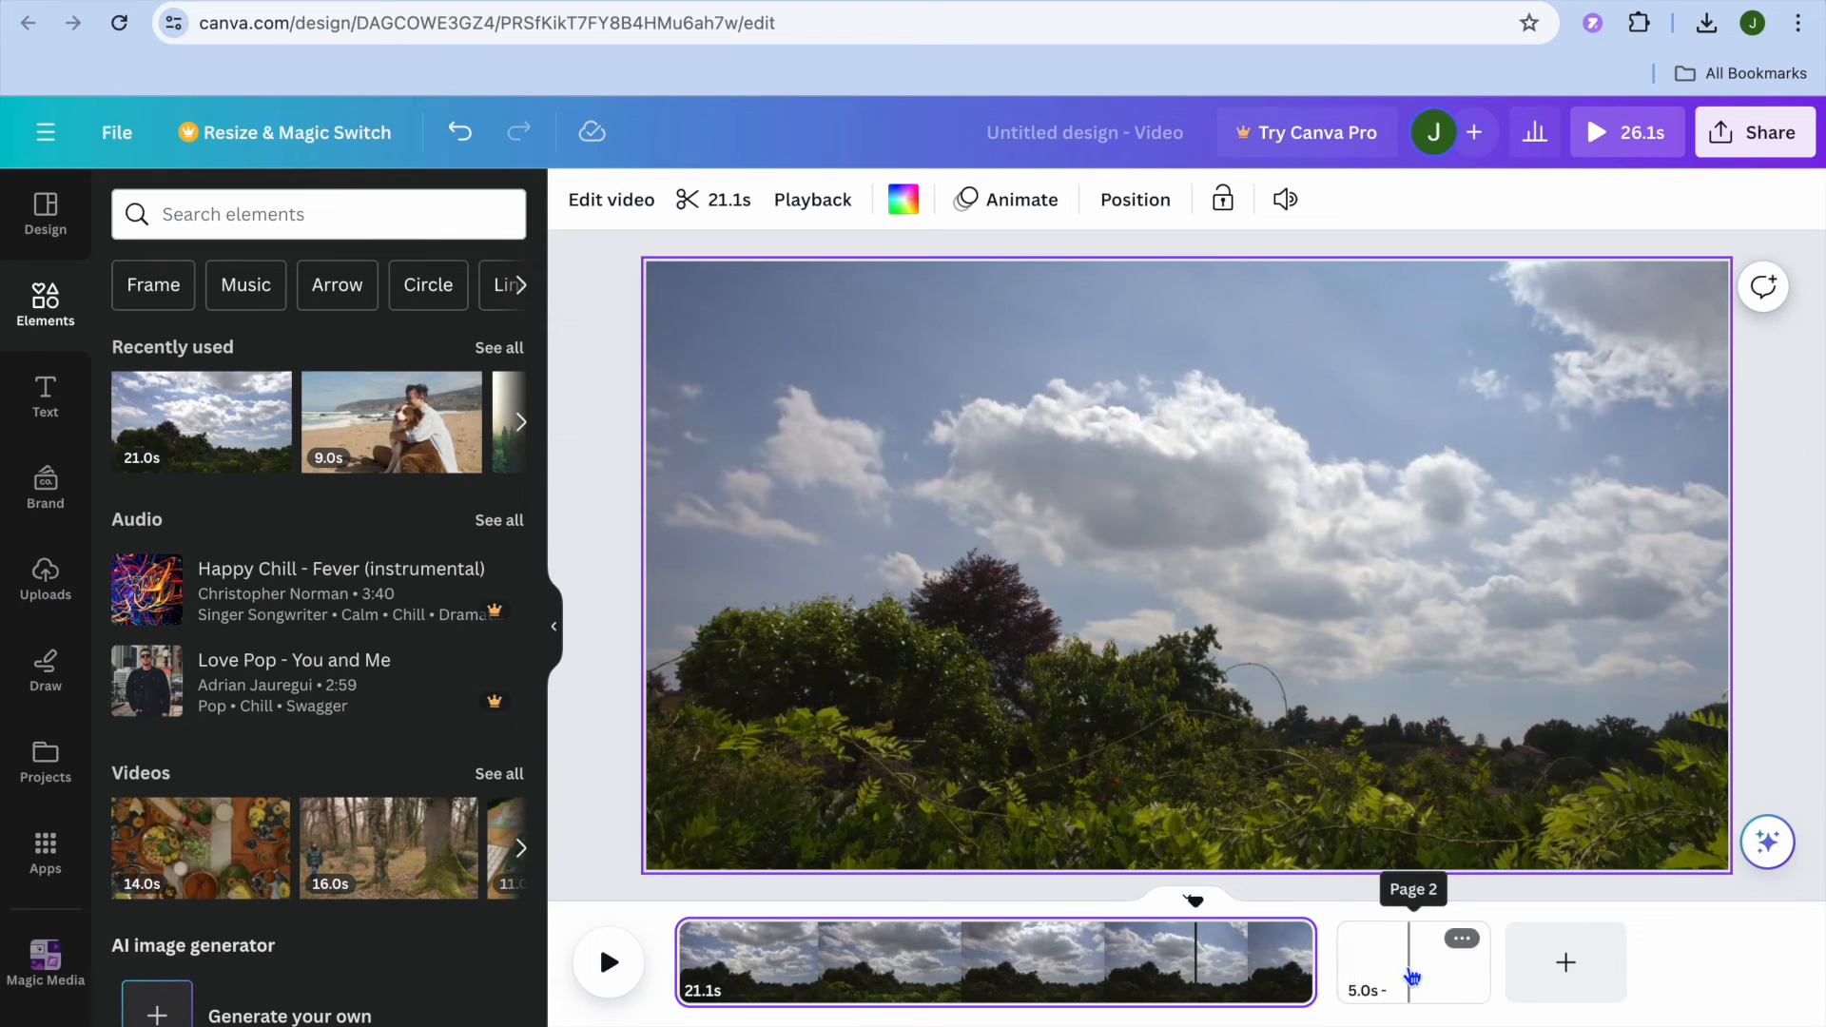
pyautogui.moveTo(1255, 909)
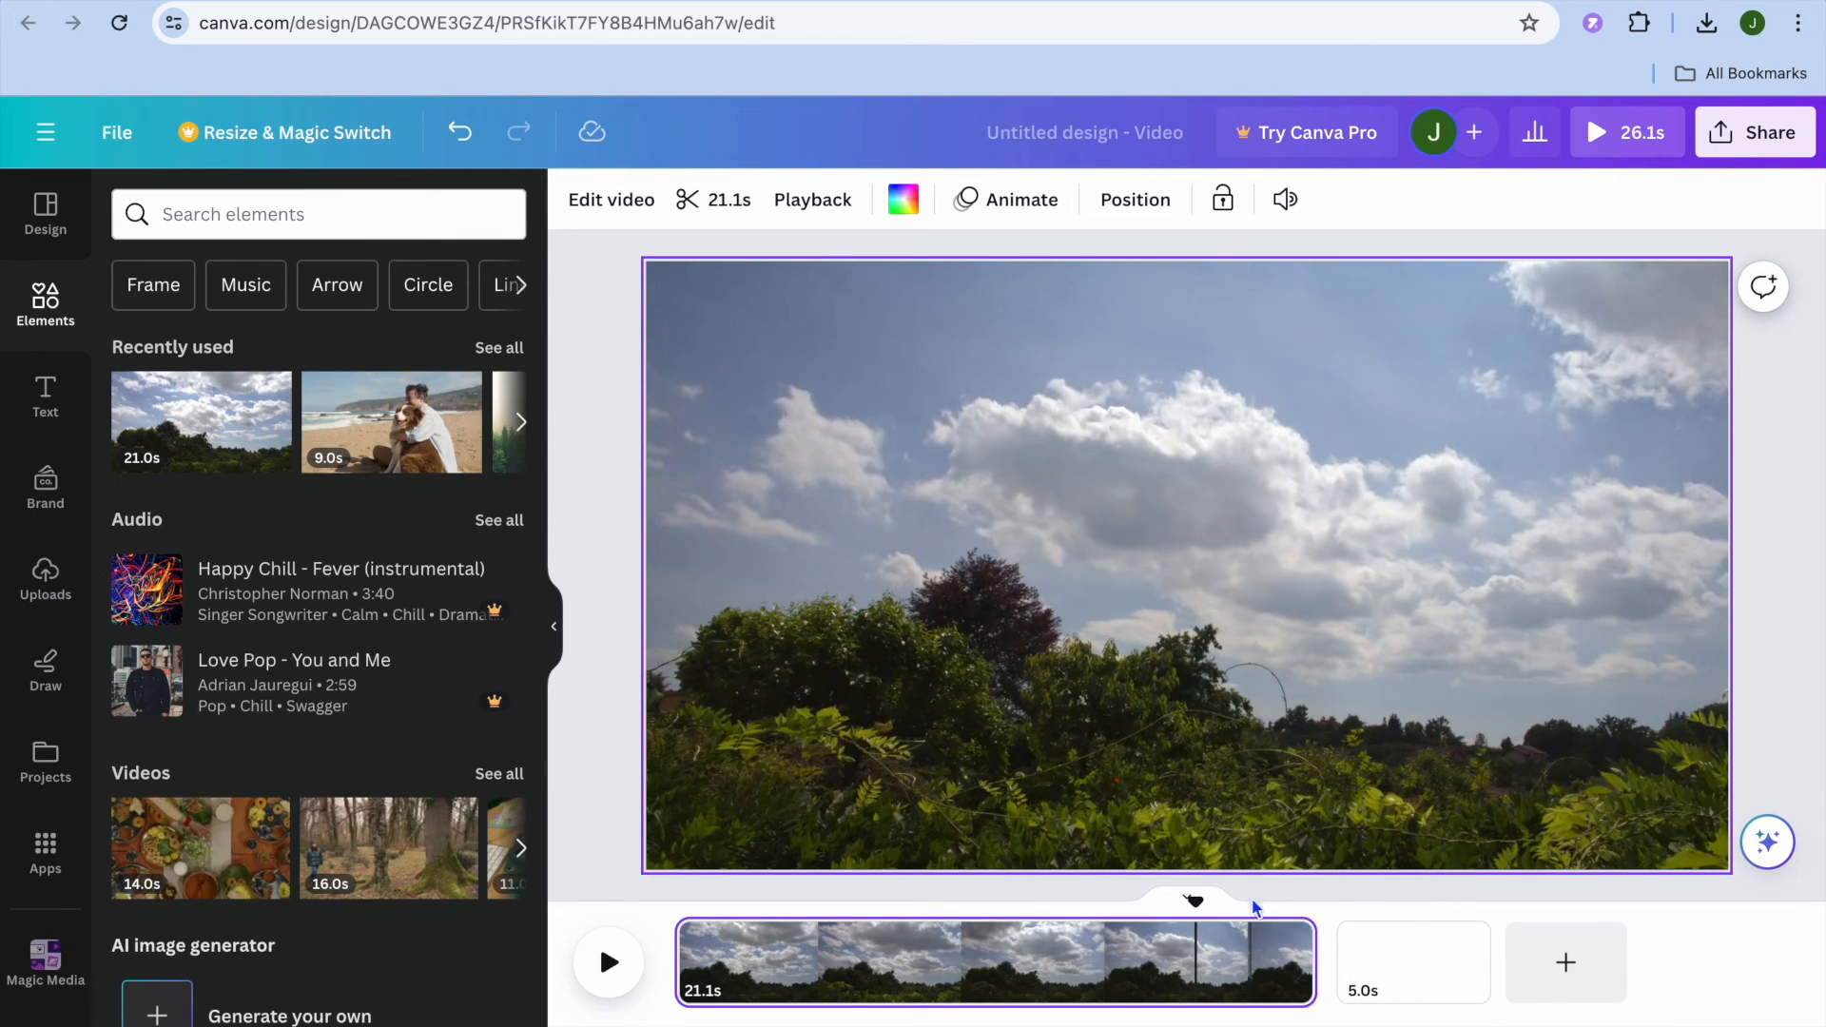
pyautogui.moveTo(1025, 516)
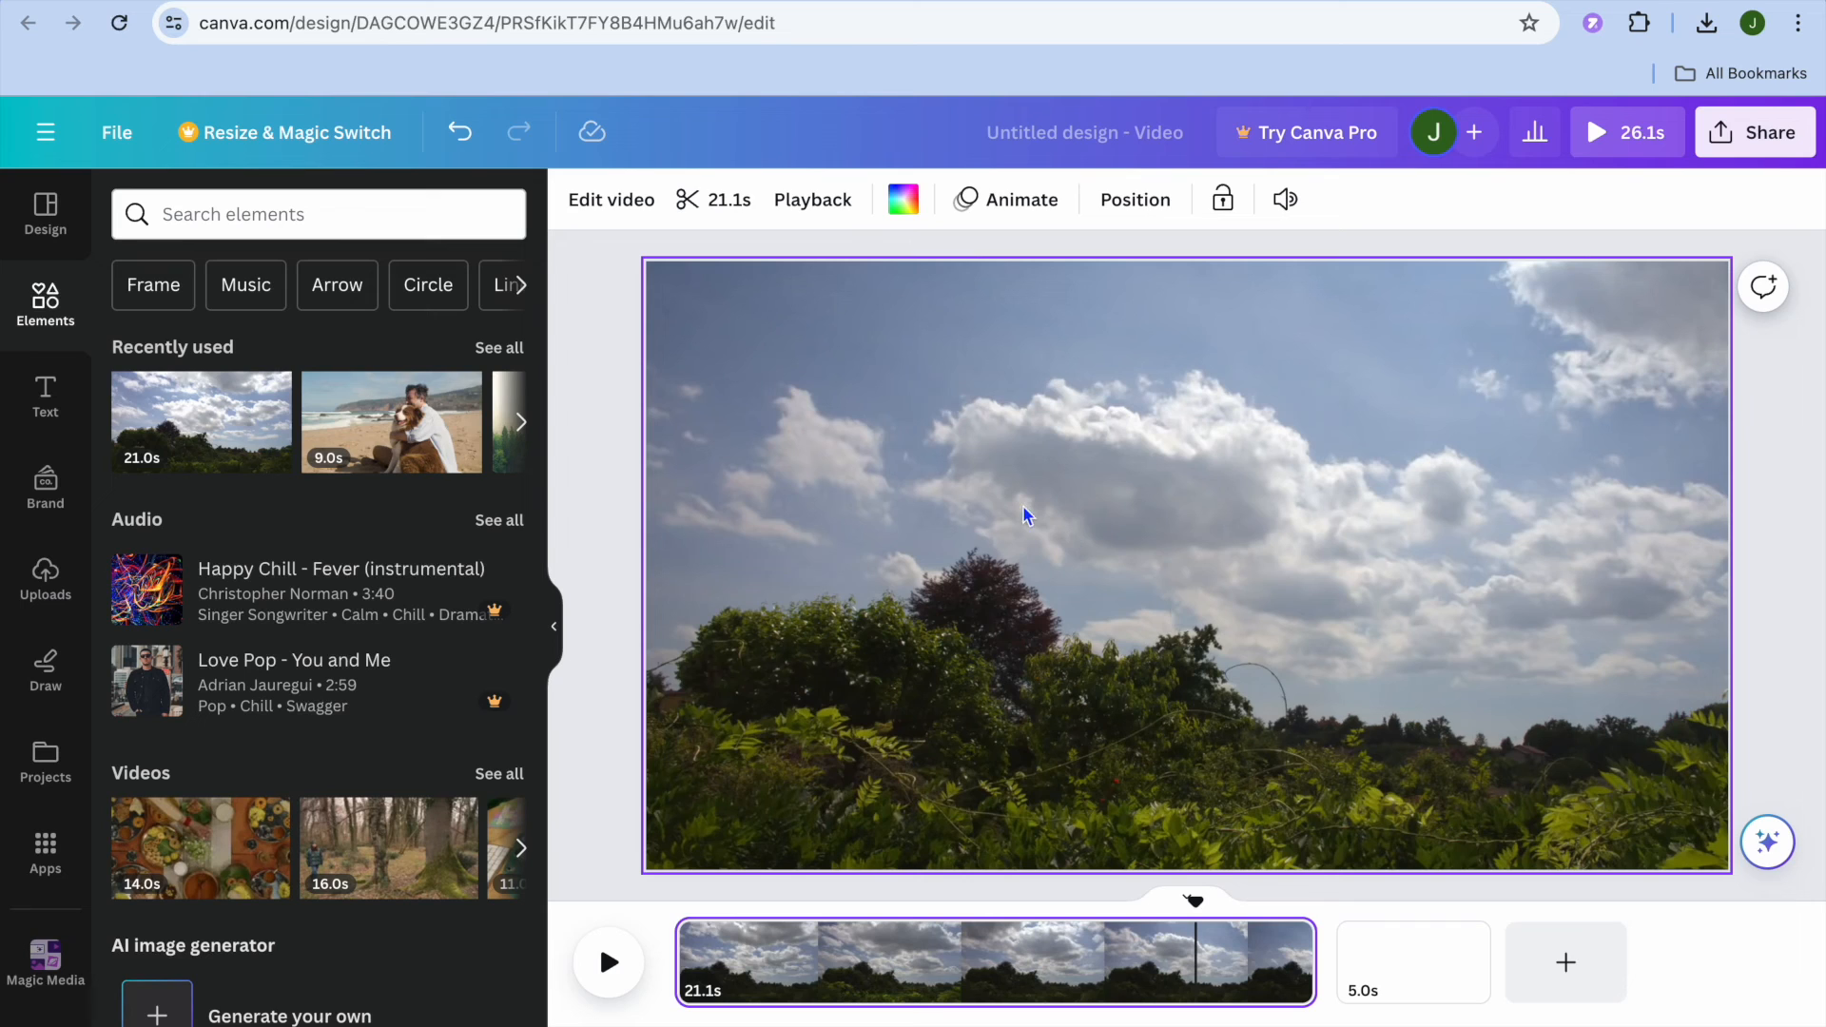
# Step: Show Edit video effects, then the trim bar for the 21.1-second sky clip
pyautogui.click(611, 199)
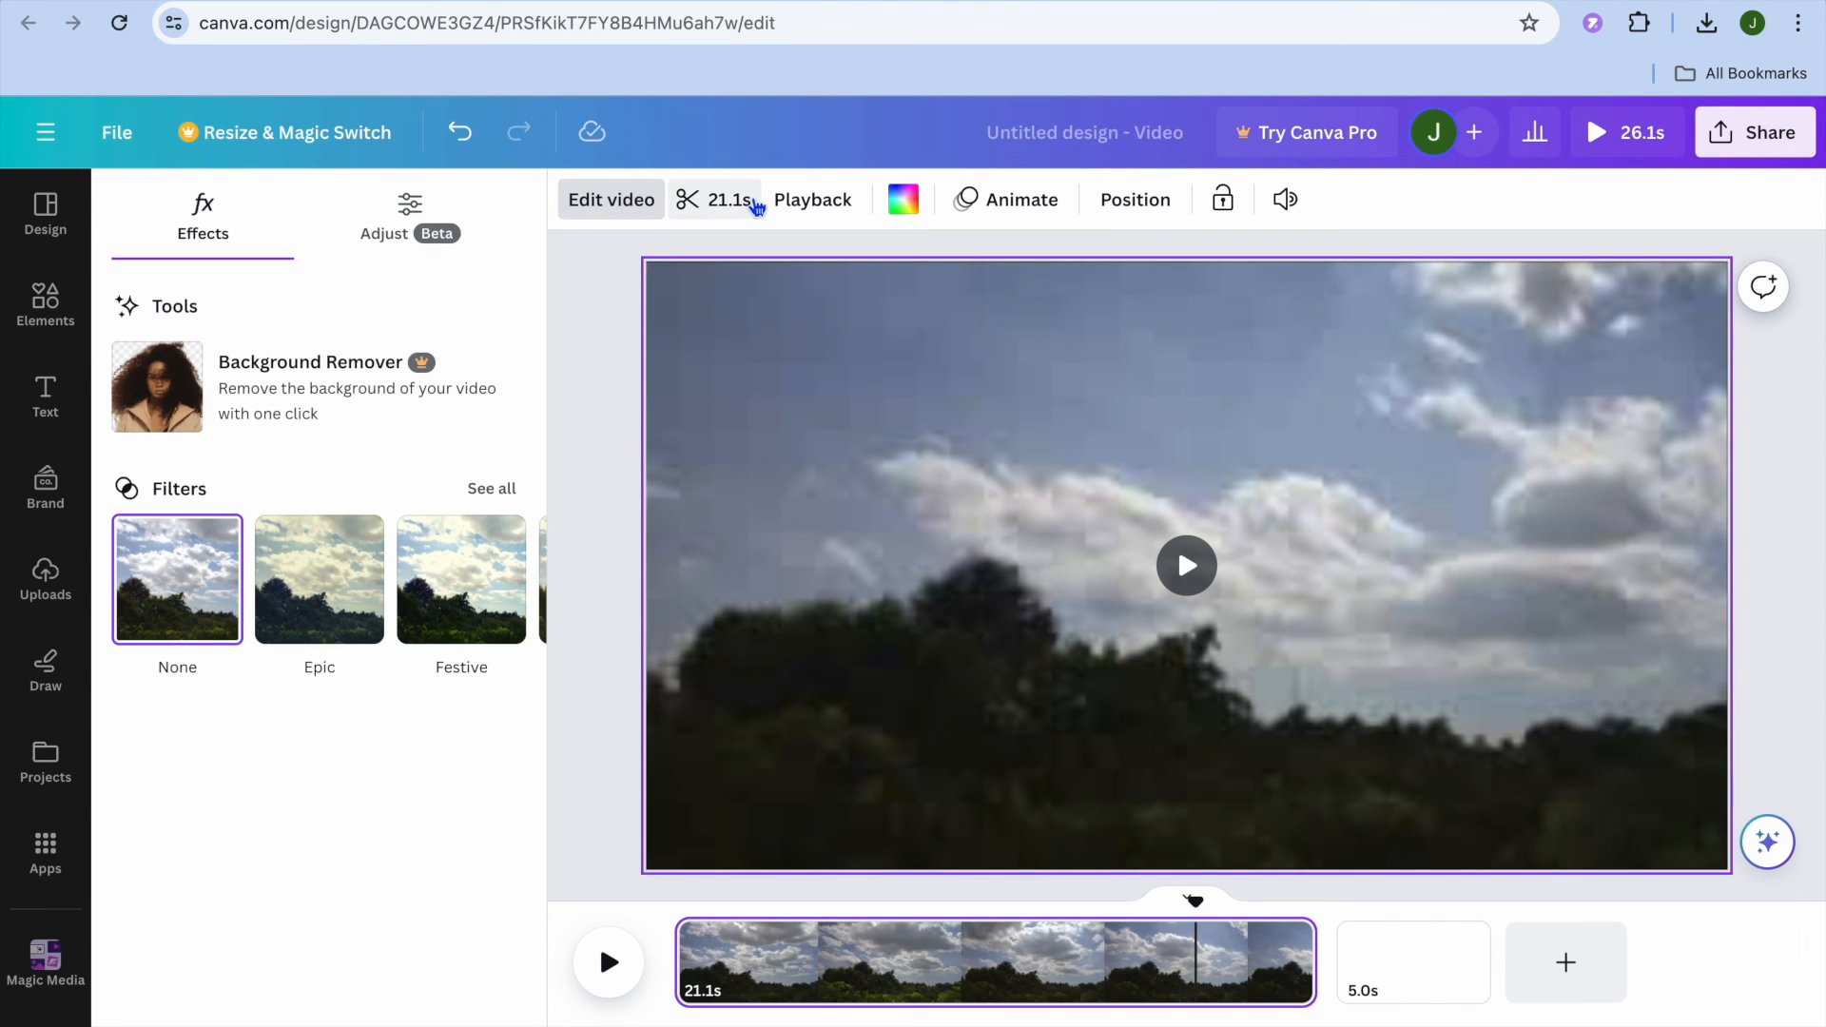
pyautogui.click(1186, 565)
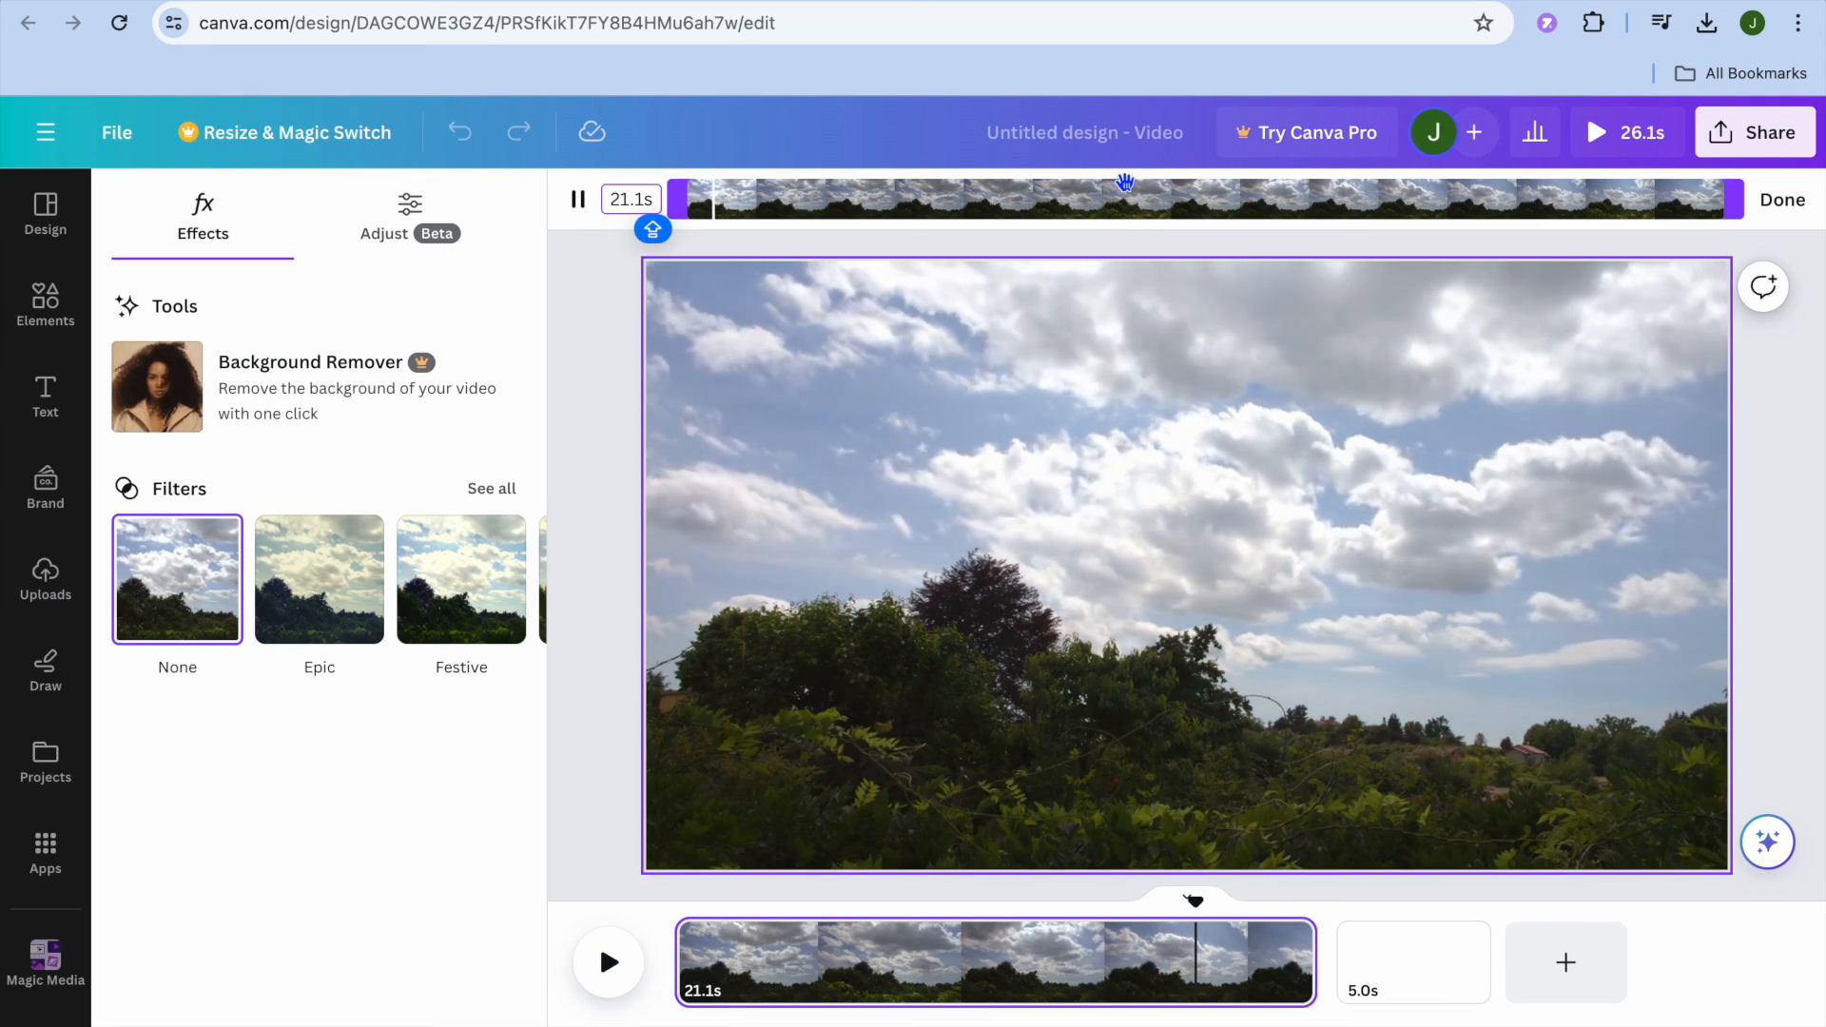